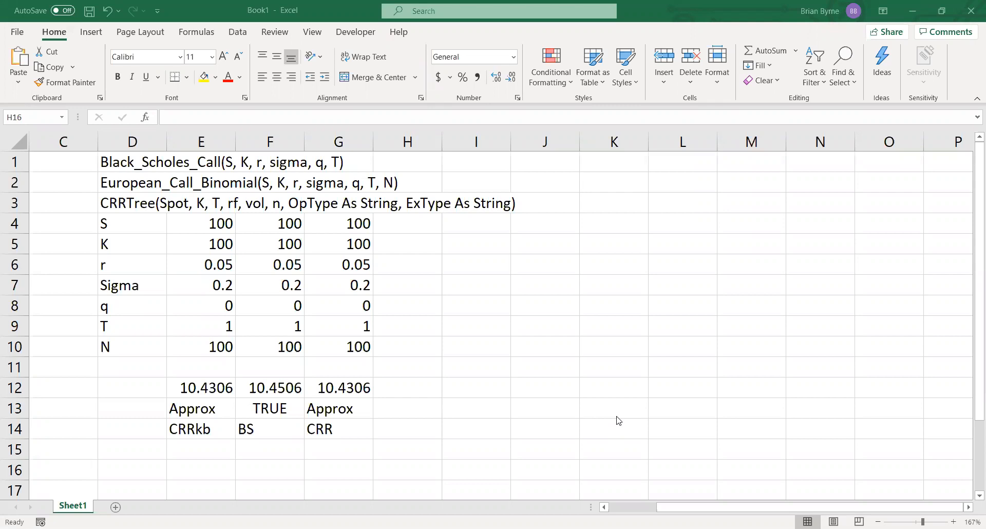
pyautogui.moveTo(347, 181)
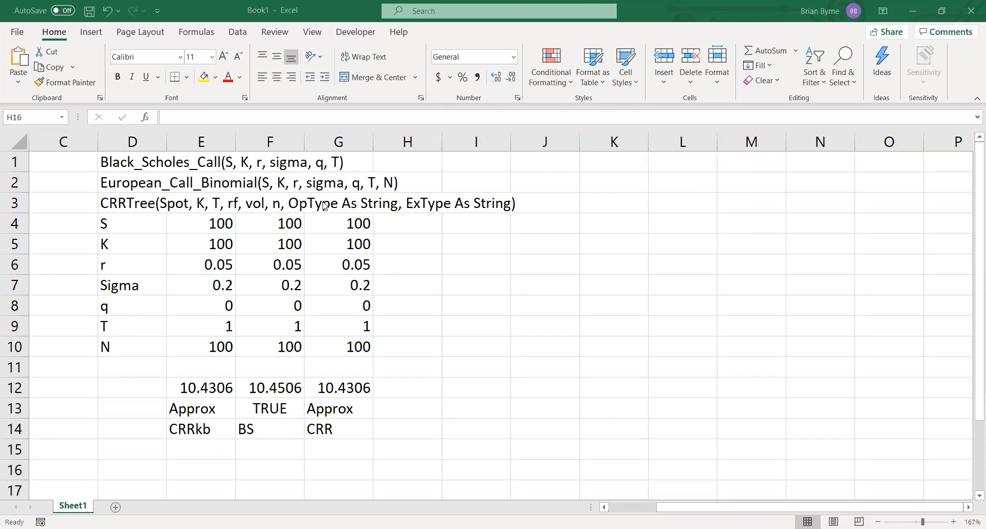
pyautogui.moveTo(268, 249)
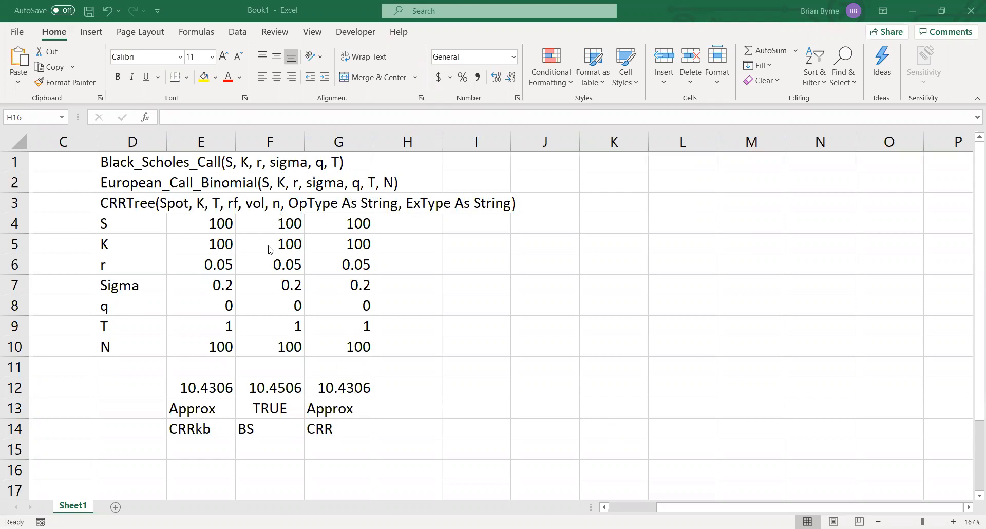
pyautogui.moveTo(373, 366)
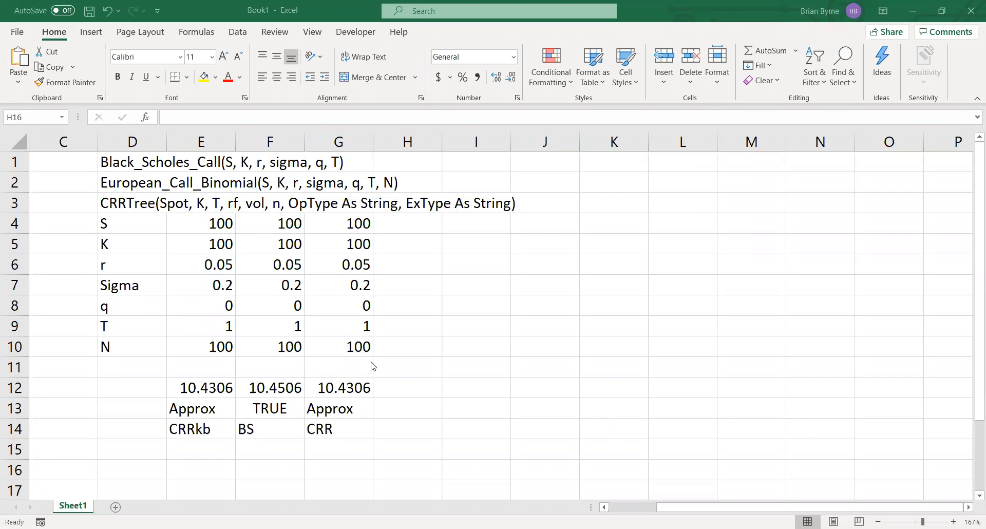
pyautogui.moveTo(345, 314)
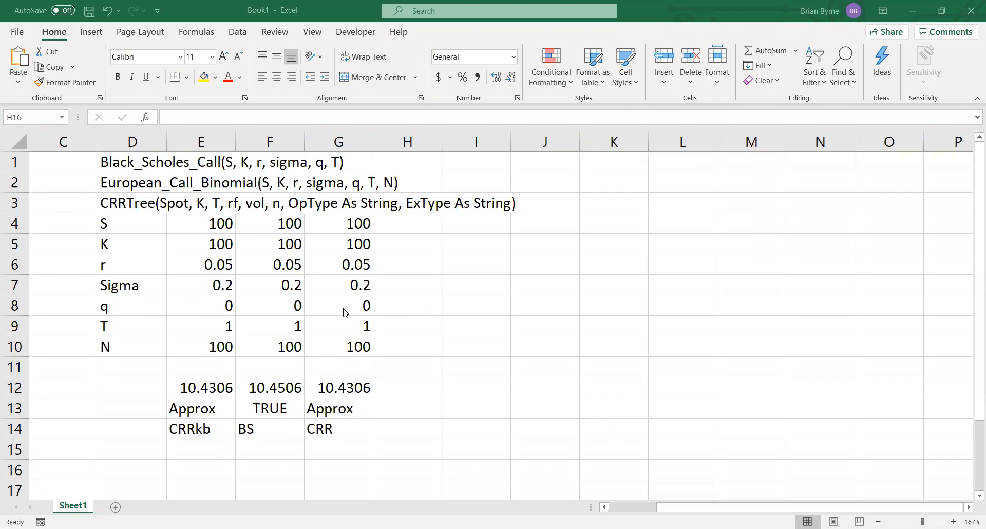
# Step: Inspect the N value in column E and the TRUE flag under the BS price
pyautogui.click(407, 469)
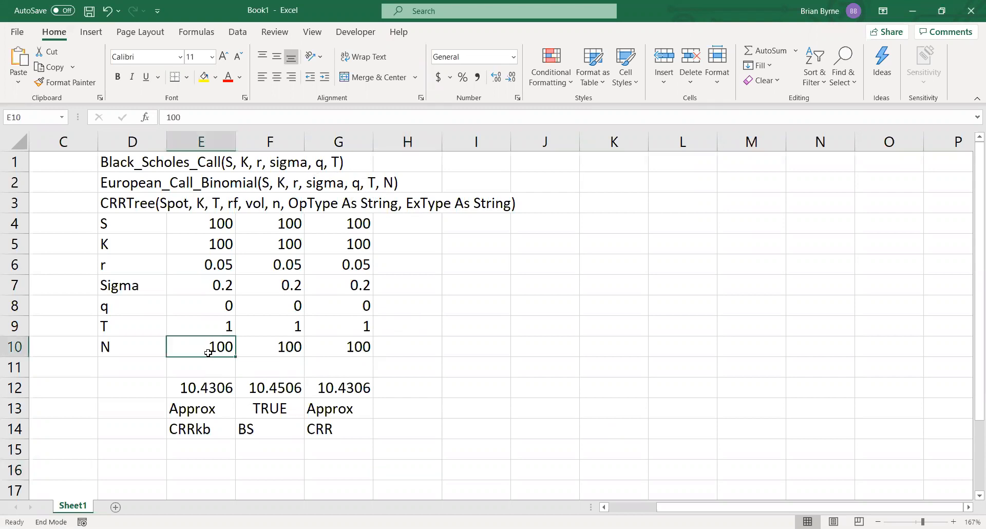
pyautogui.click(682, 367)
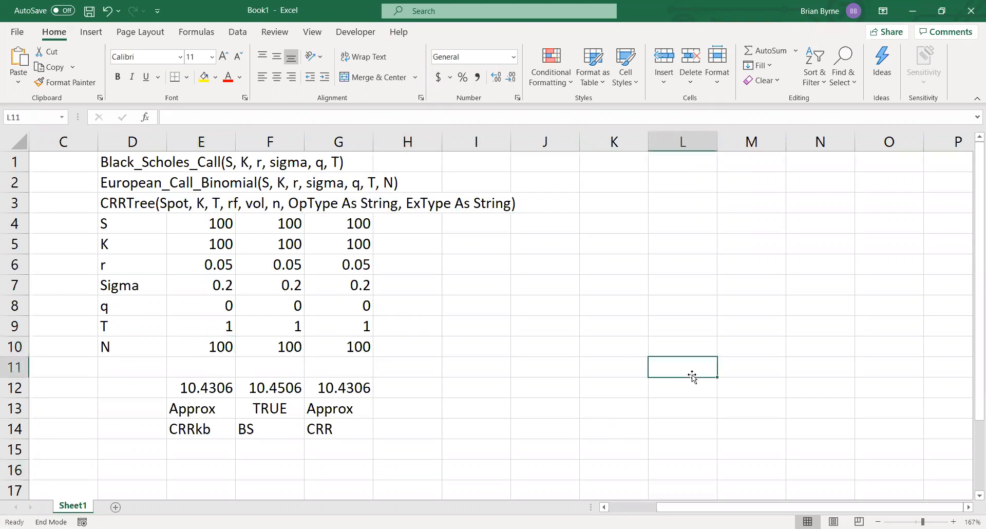
pyautogui.click(201, 346)
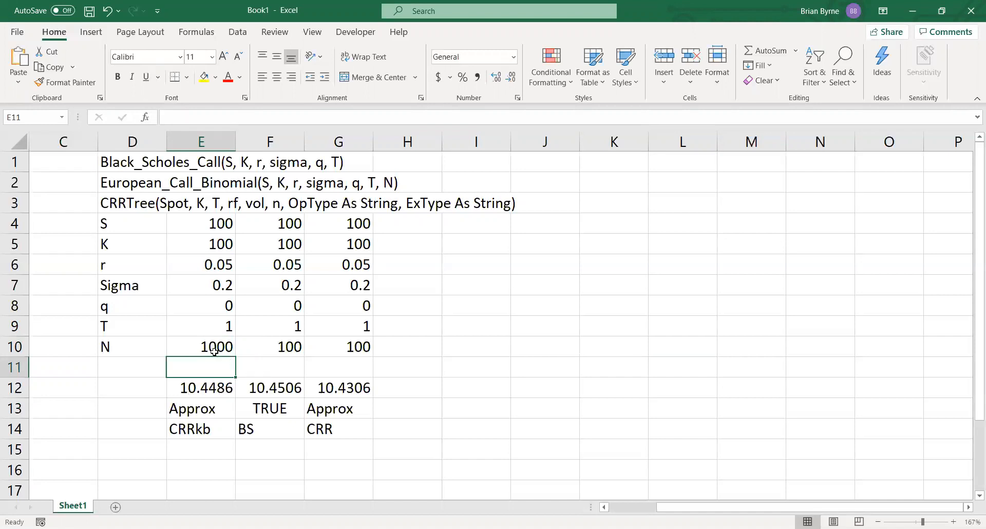
pyautogui.moveTo(211, 372)
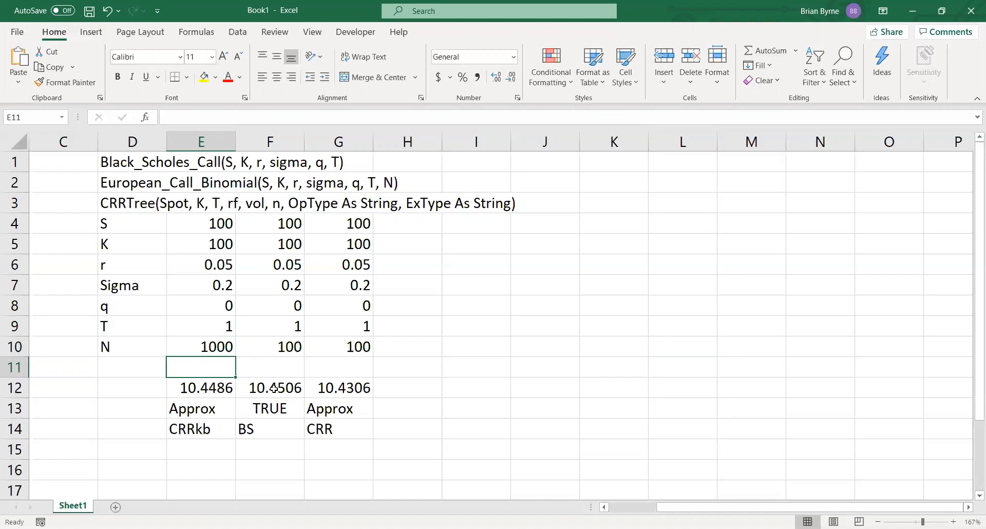
pyautogui.moveTo(273, 403)
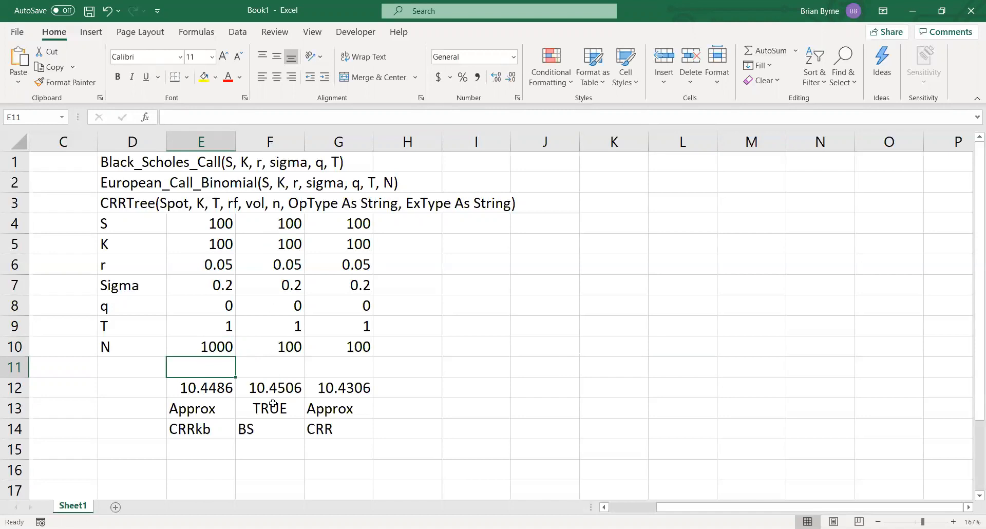
pyautogui.doubleClick(269, 387)
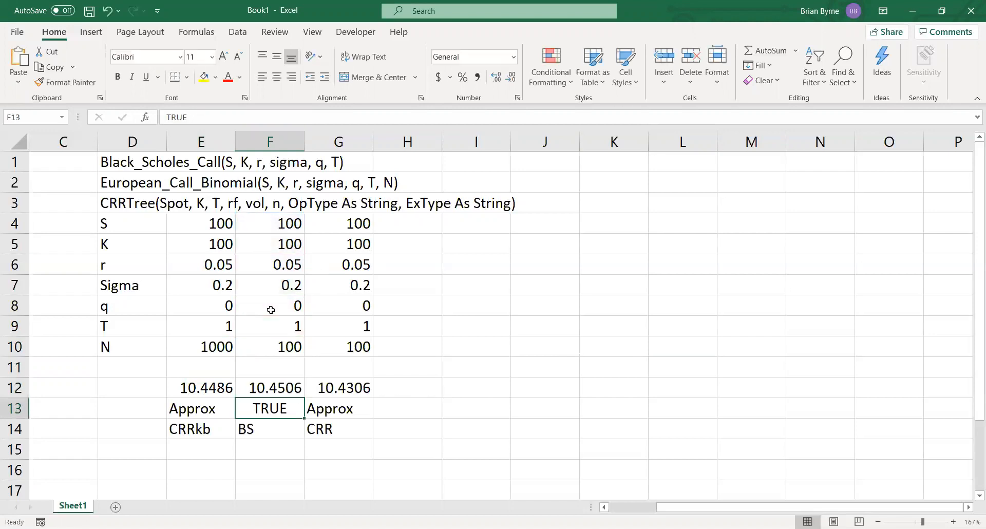
pyautogui.click(200, 346)
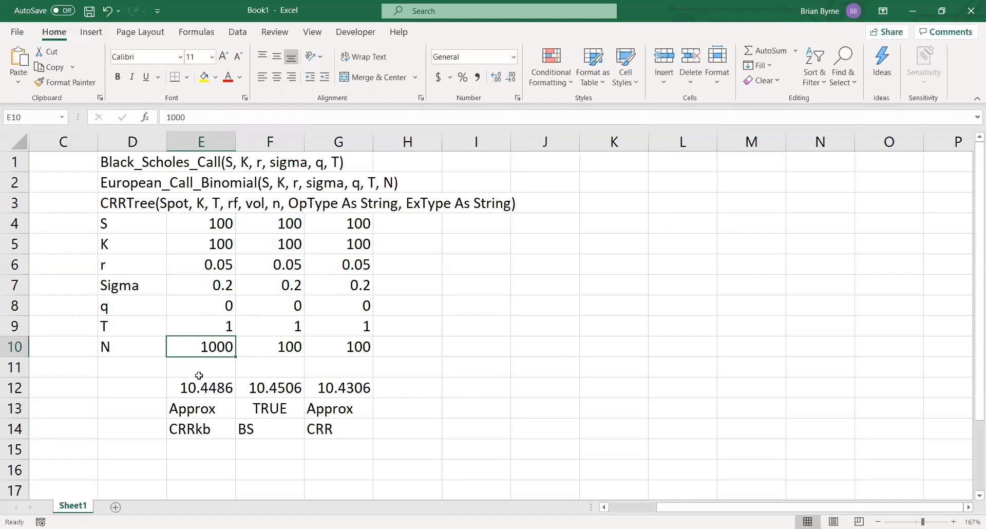
# Step: Set the CRRkb step count N in E10 to 1000 so its price recalculates to 10.4486
pyautogui.doubleClick(206, 387)
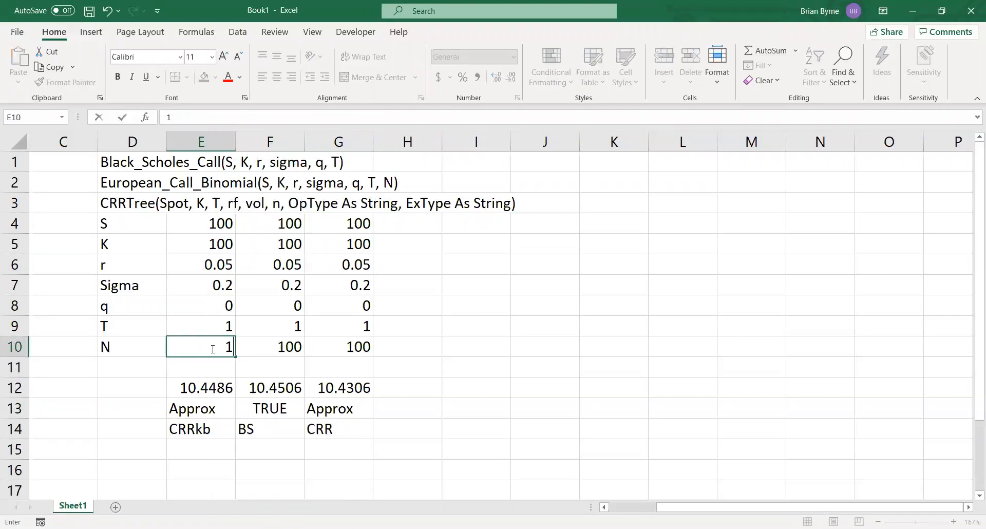
pyautogui.write('1000')
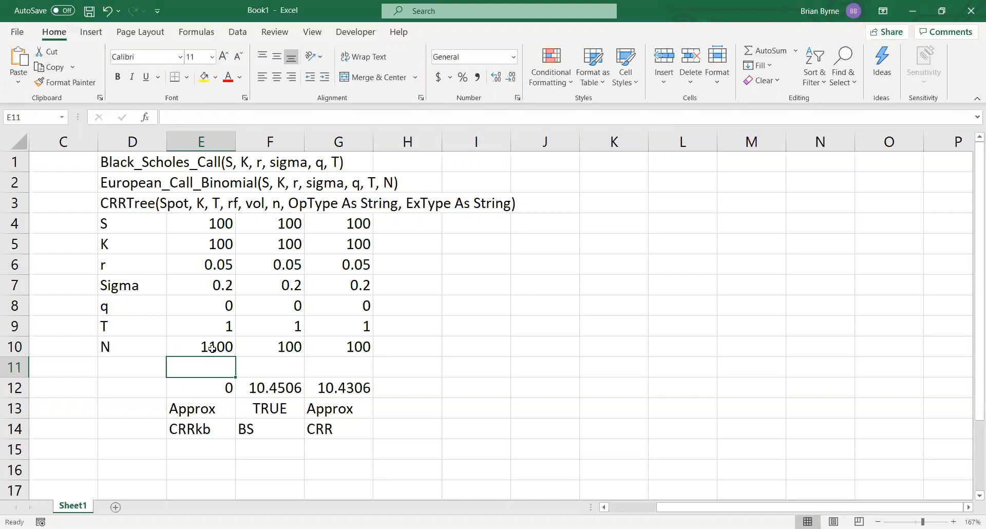
pyautogui.write('1')
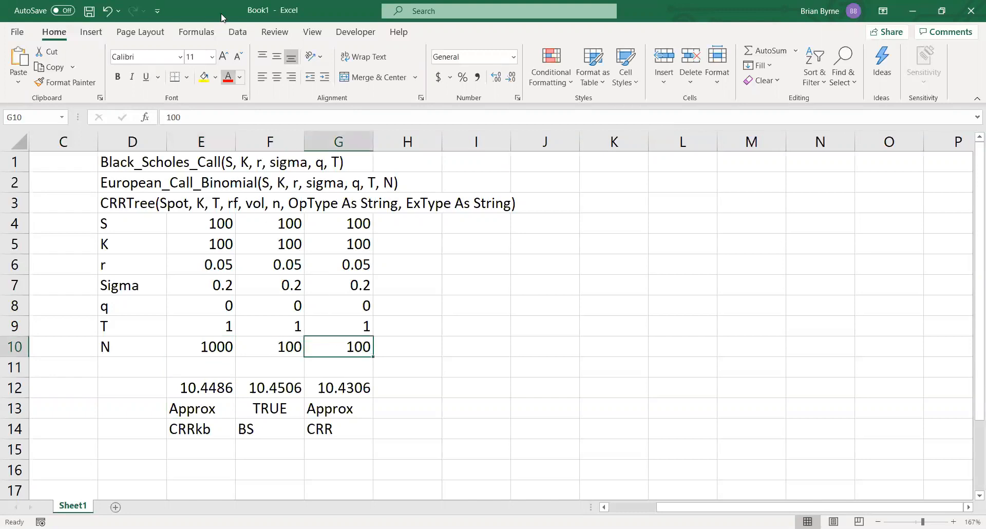
# Step: Point the CRRTree formula's step argument in G12 at its own N cell G10
pyautogui.doubleClick(338, 346)
pyautogui.write('0')
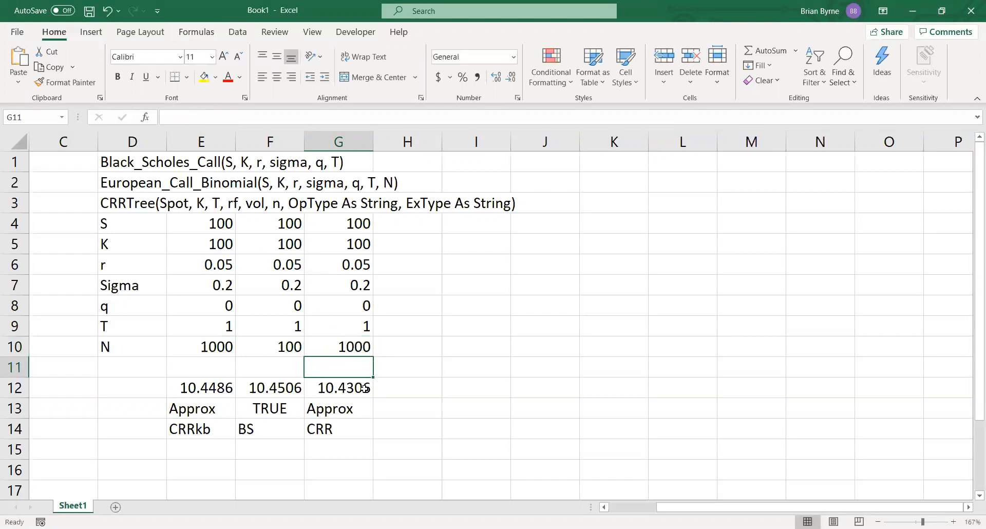
pyautogui.click(338, 387)
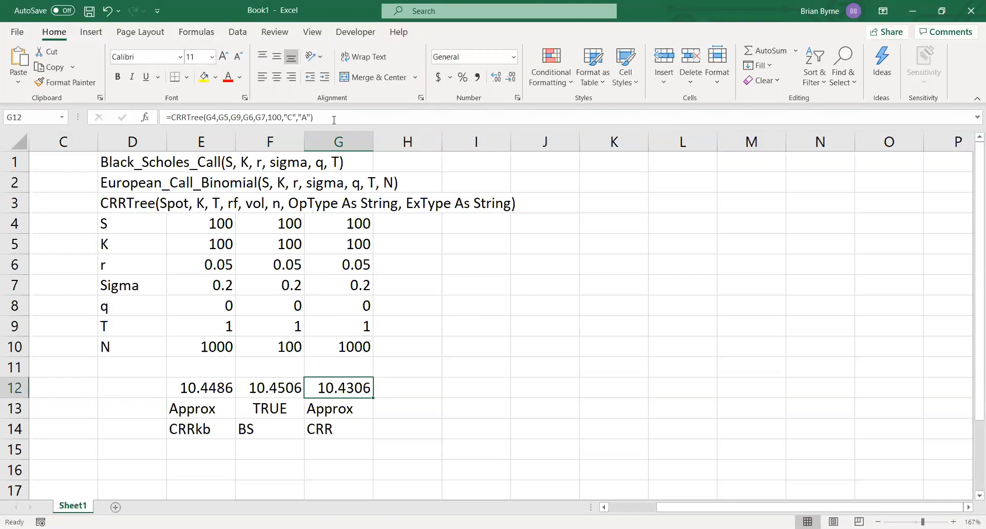
pyautogui.doubleClick(338, 387)
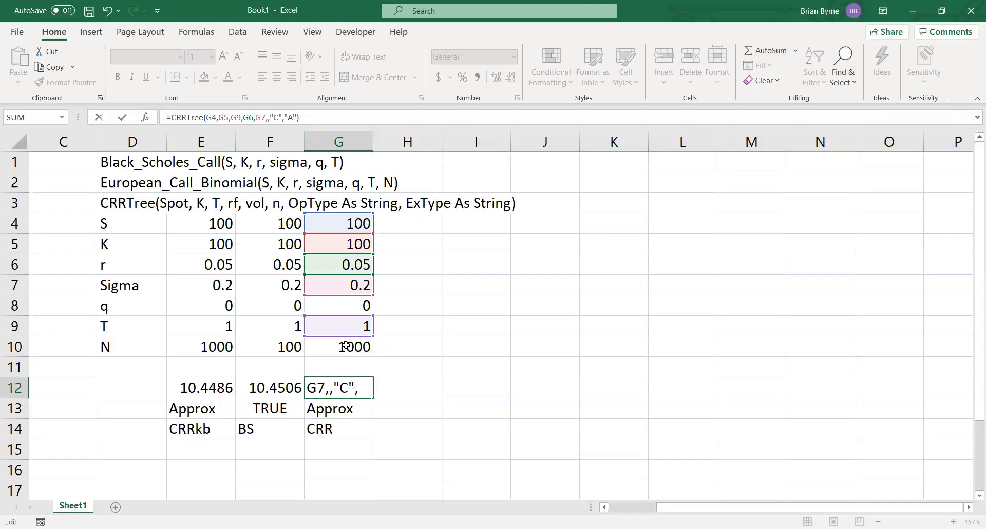
pyautogui.click(337, 346)
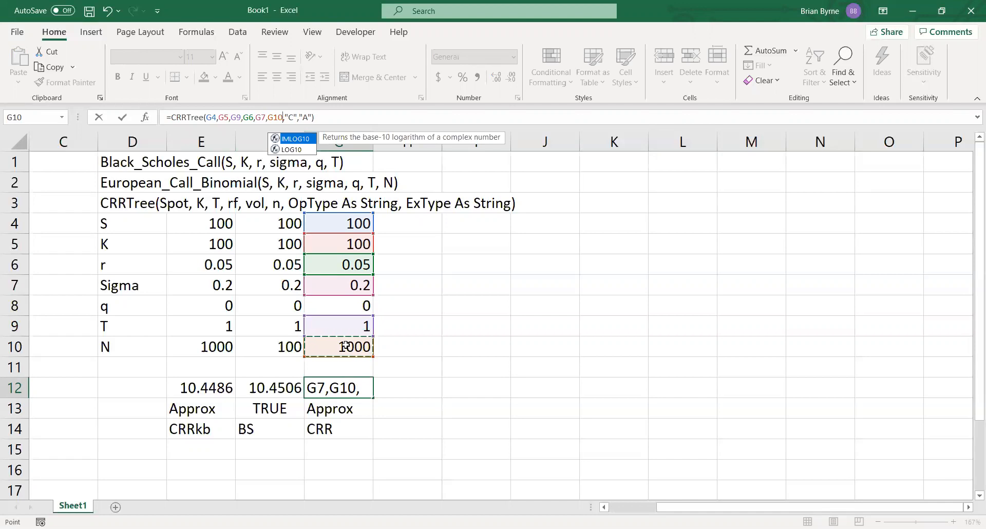
pyautogui.moveTo(438, 404)
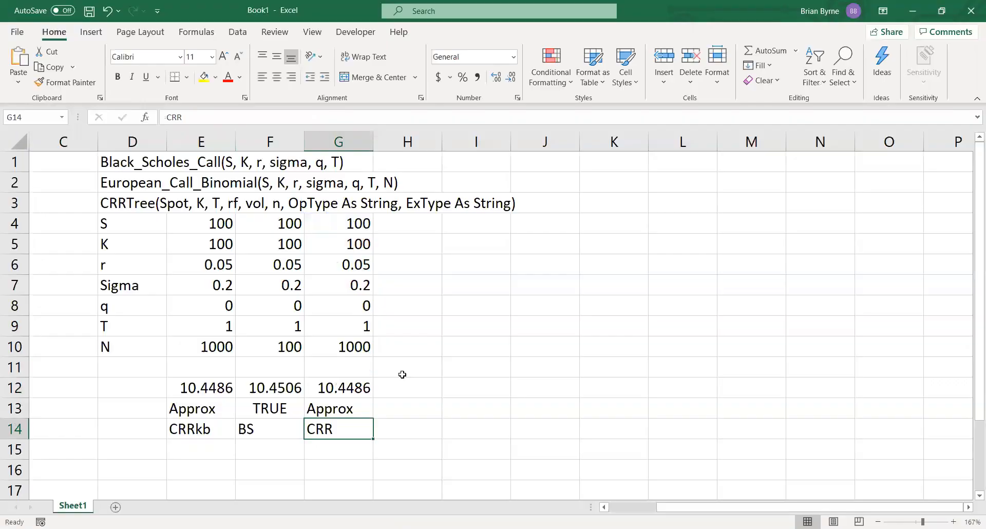
pyautogui.click(338, 387)
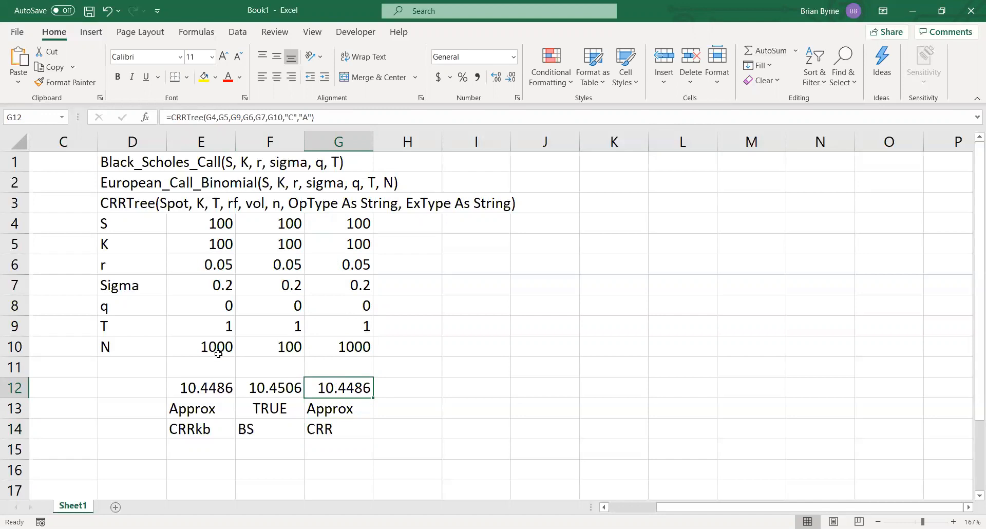
# Step: Enter N of 1000 in the N cells so the CRR price also shows 10.4486
pyautogui.write('20')
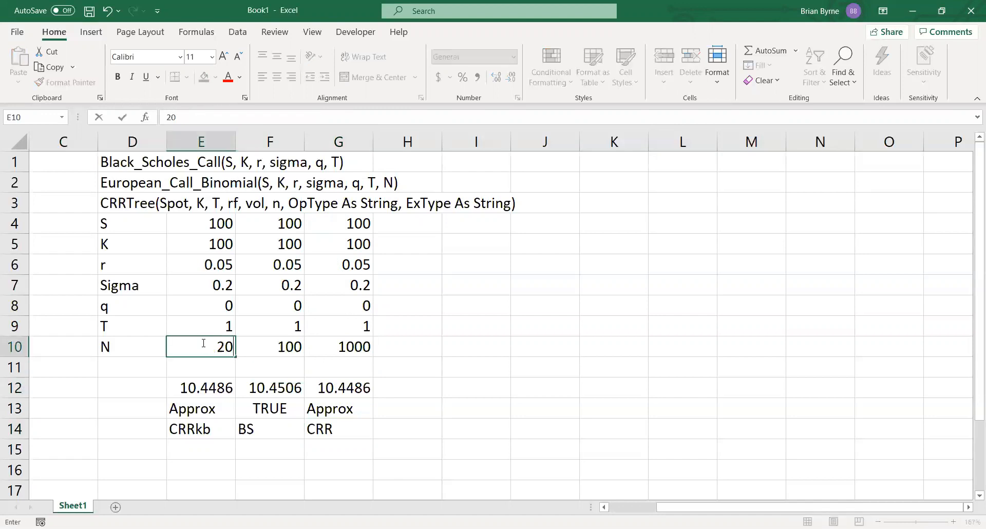
pyautogui.write('2000')
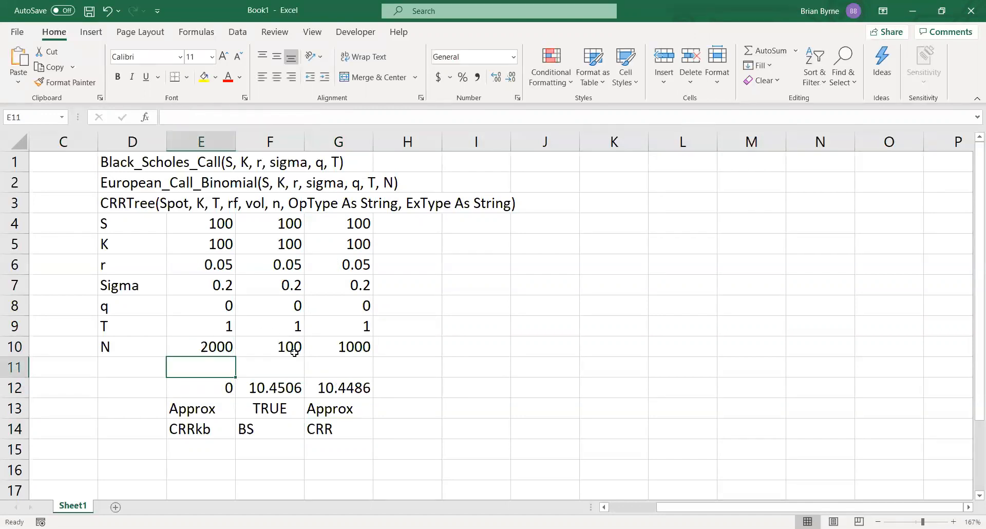
pyautogui.write('1')
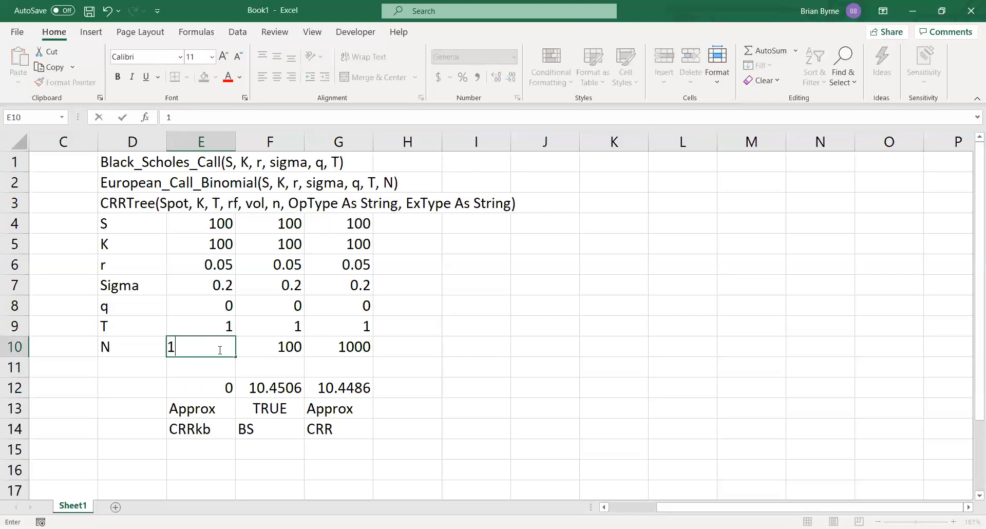
pyautogui.write('000')
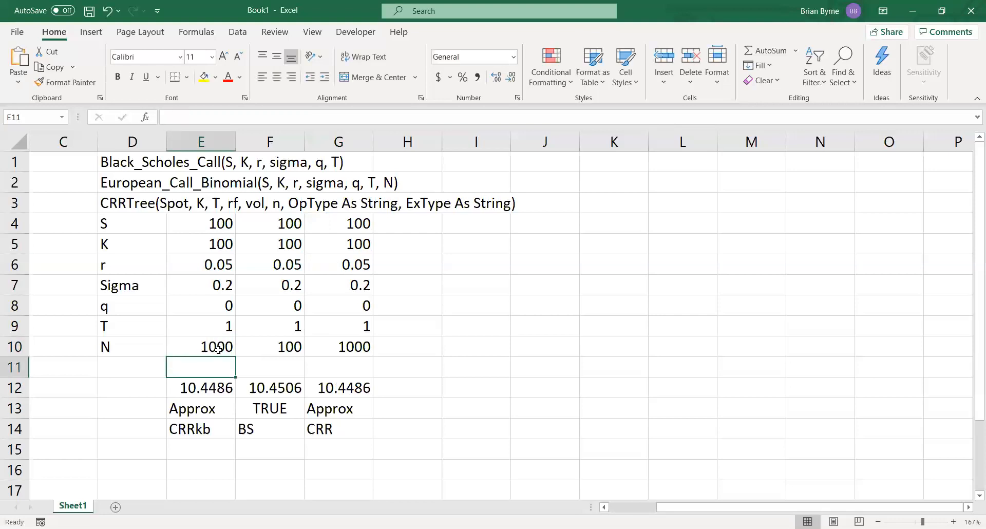
pyautogui.write('1000')
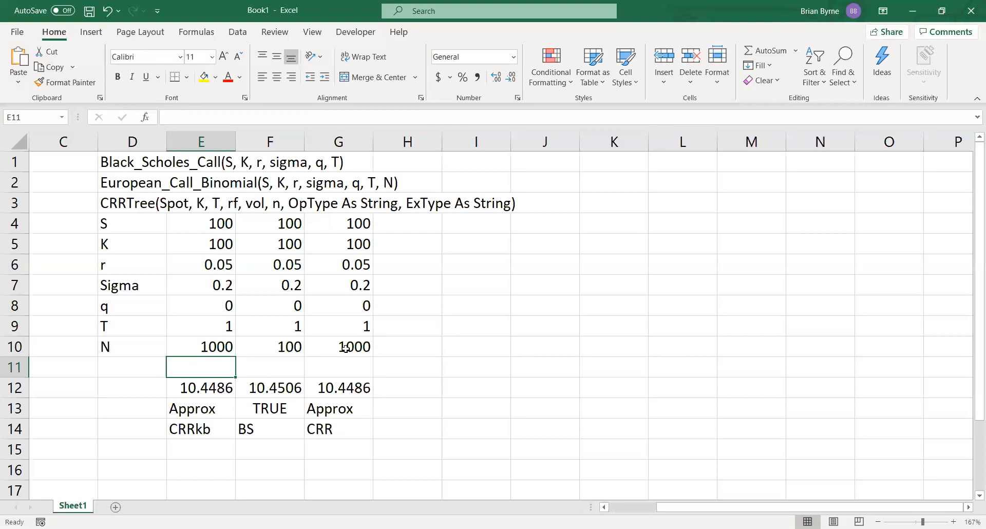
# Step: Set the CRR step count N in G10 to 2000, giving a price of 10.4496
pyautogui.click(337, 346)
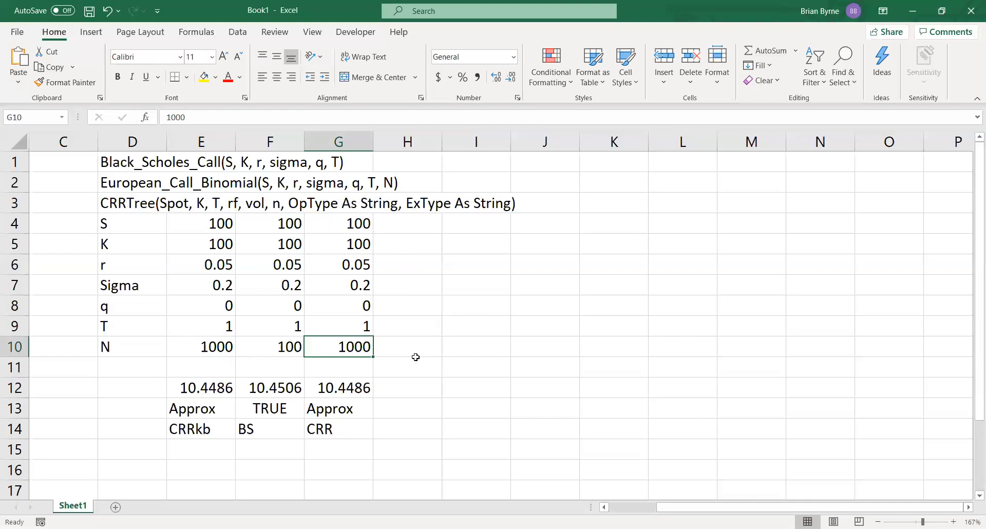
pyautogui.moveTo(407, 354)
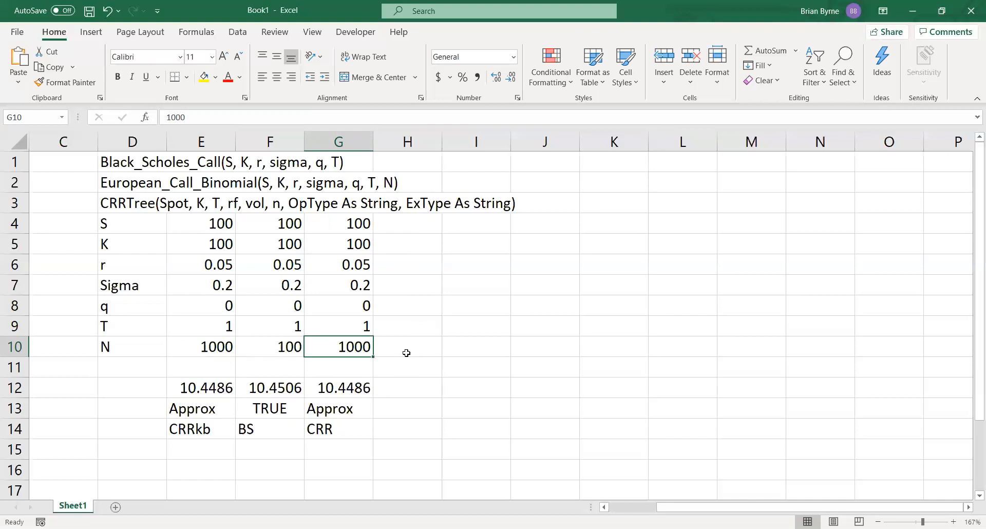
pyautogui.moveTo(237, 176)
pyautogui.write('2000')
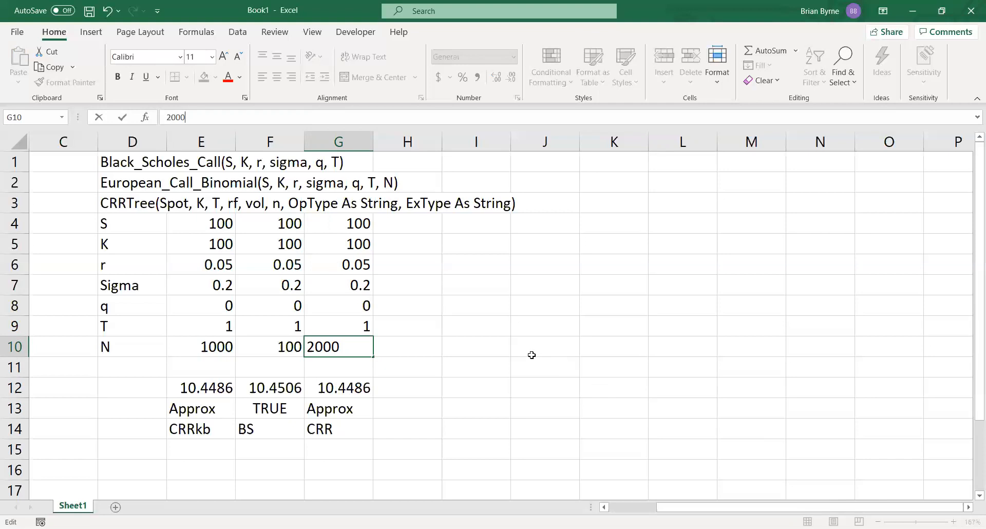
pyautogui.moveTo(477, 465)
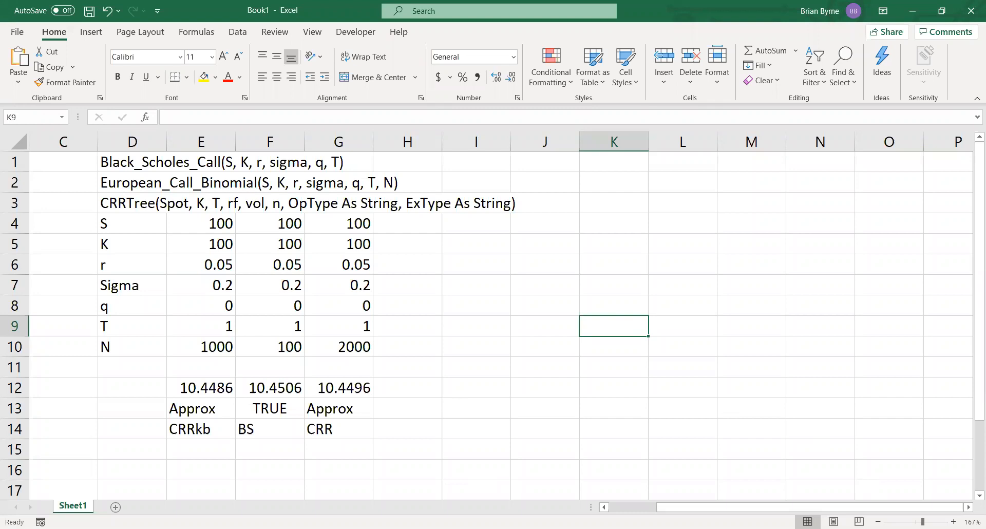
pyautogui.moveTo(398, 349)
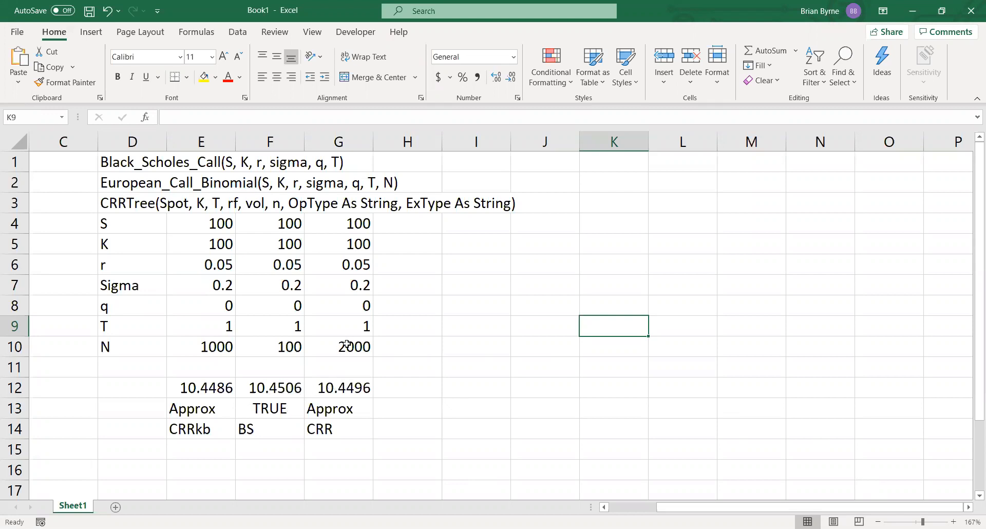
pyautogui.click(338, 346)
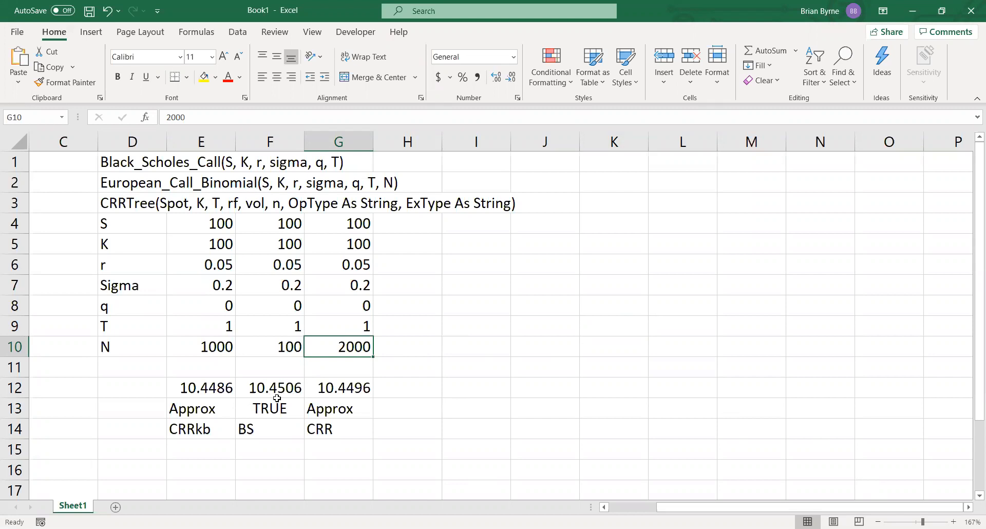
pyautogui.moveTo(377, 356)
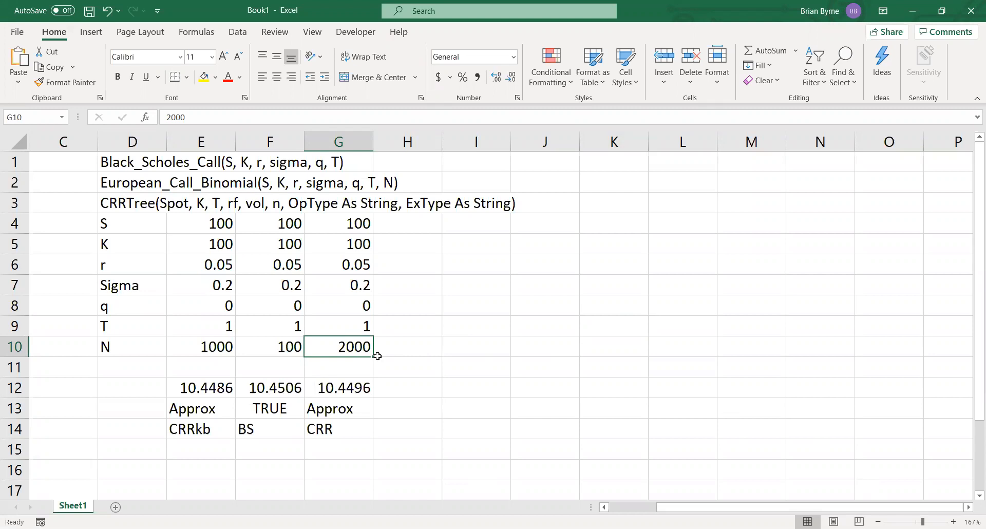
pyautogui.moveTo(343, 351)
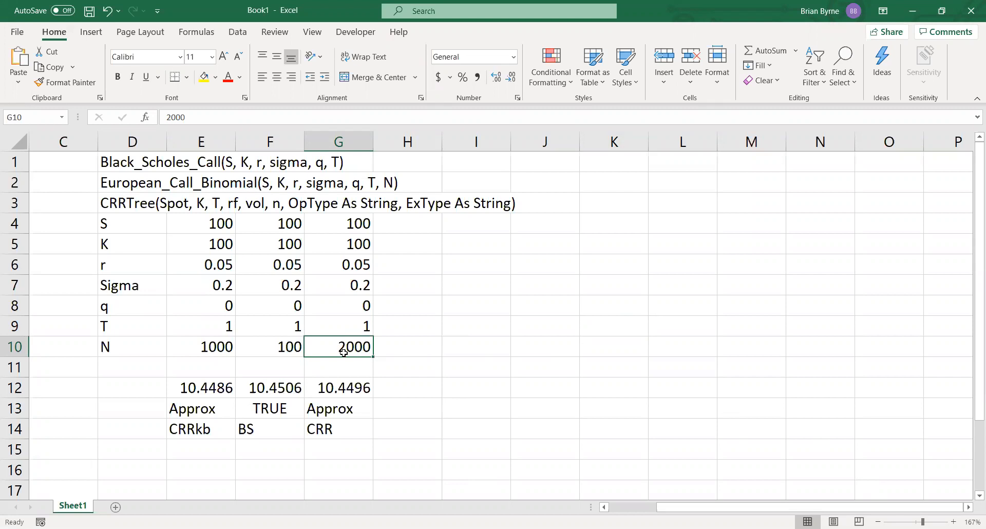
# Step: Raise N in G10 to 4000 for price 10.4501 and check the Black_Scholes_Call formula in F12
pyautogui.write('400')
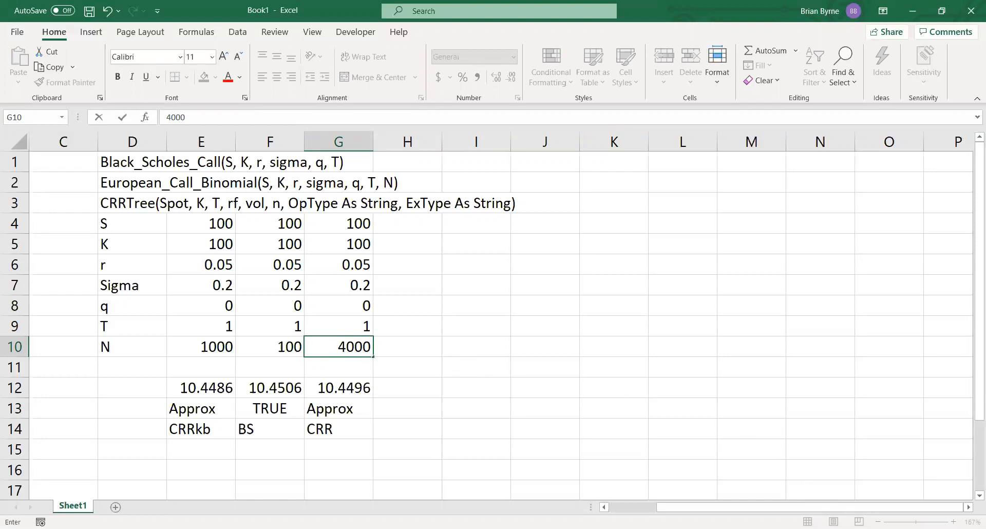
pyautogui.moveTo(427, 349)
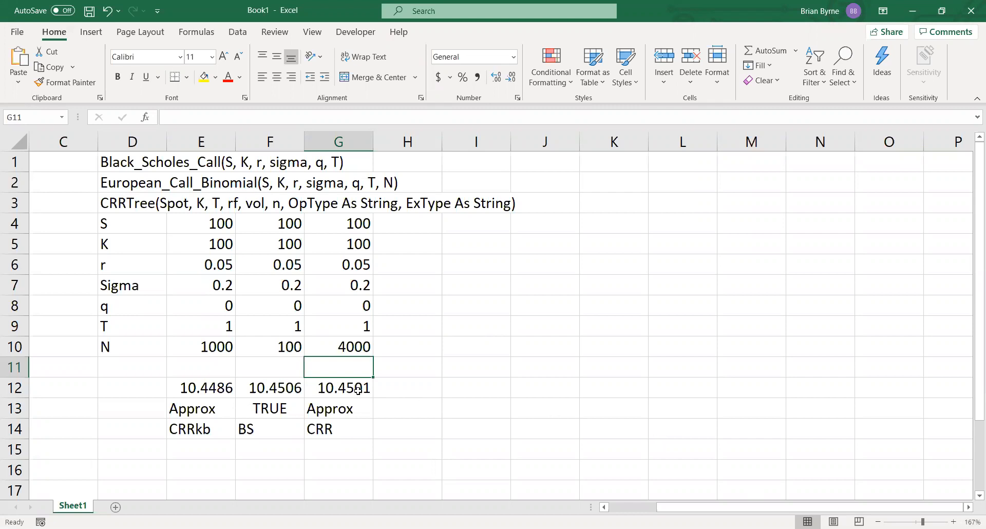
pyautogui.click(270, 388)
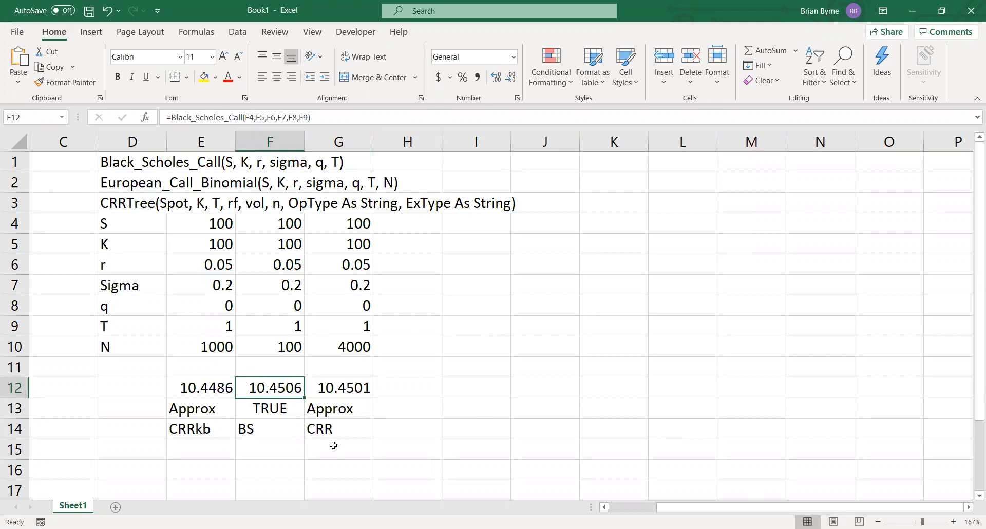
# Step: Type the note 'static' in G15 and open the Visual Basic editor to read the CRRTree code
pyautogui.write('s')
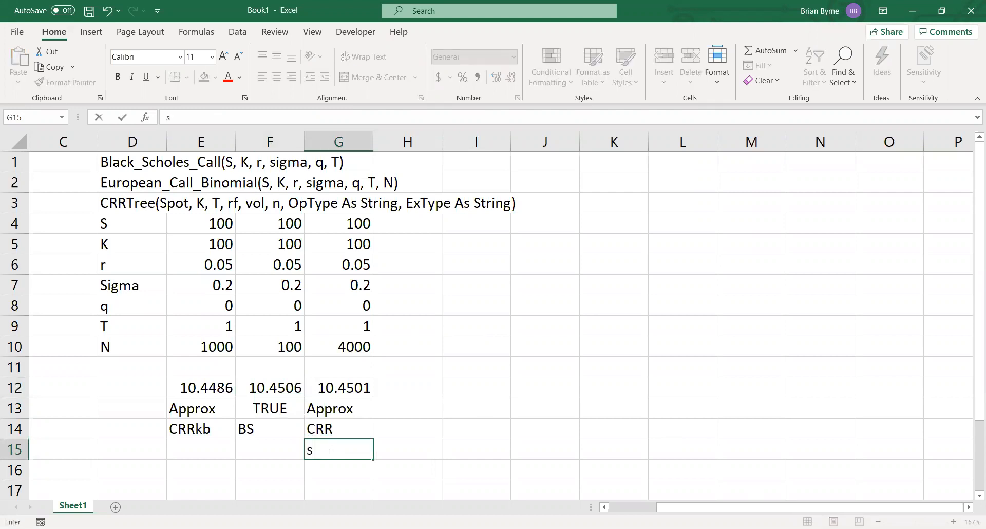
pyautogui.write('tatic')
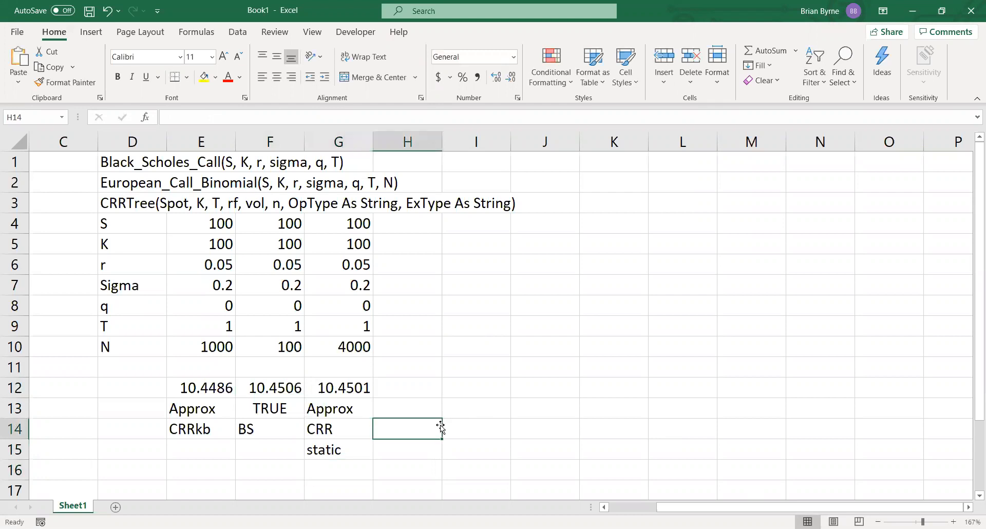
pyautogui.moveTo(387, 321)
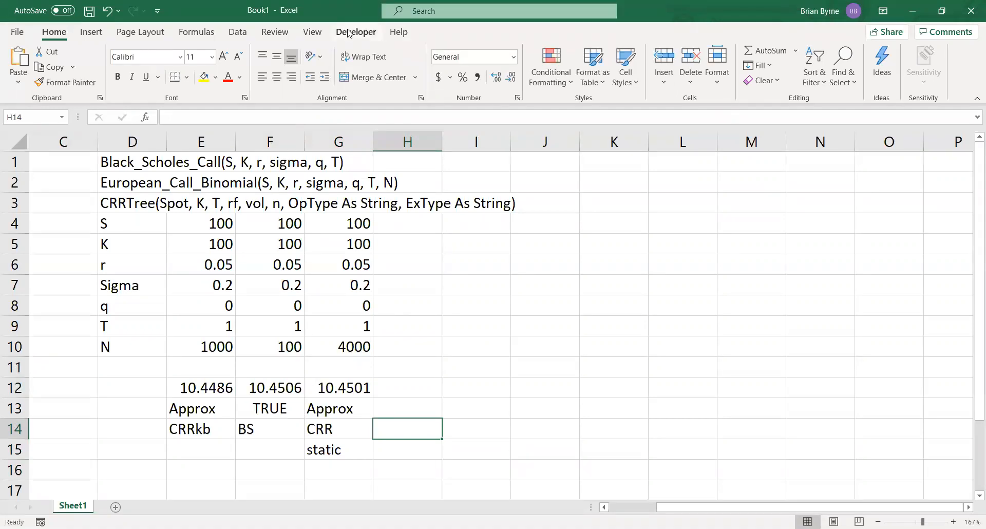
pyautogui.click(357, 31)
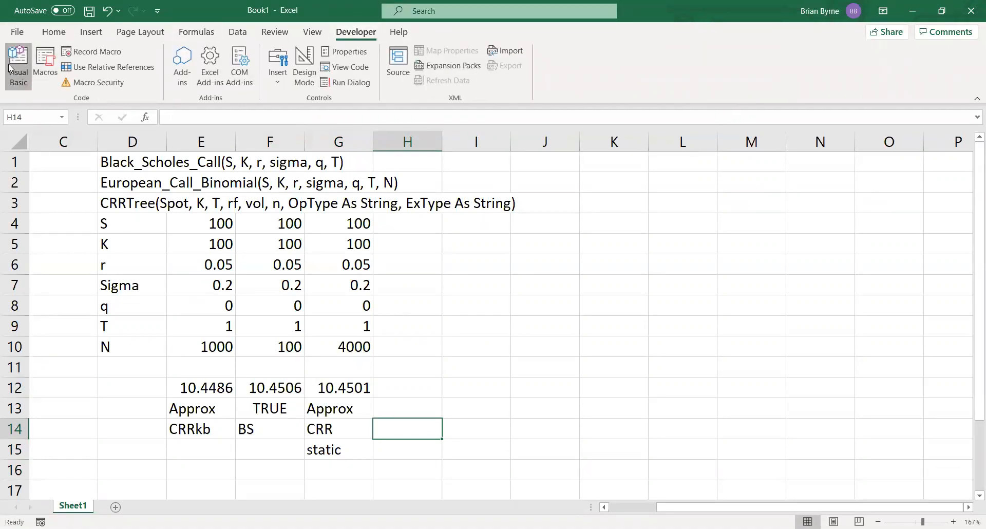
pyautogui.click(18, 66)
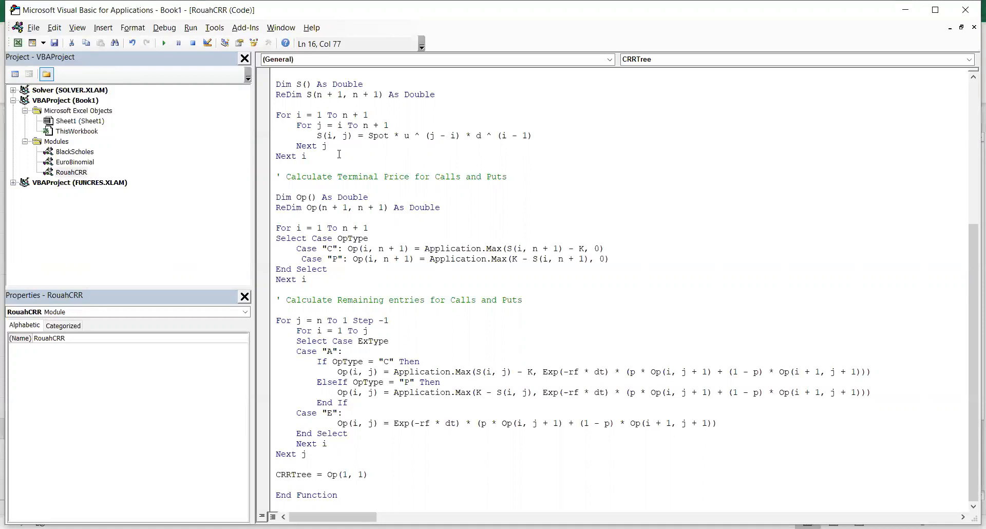
pyautogui.moveTo(338, 211)
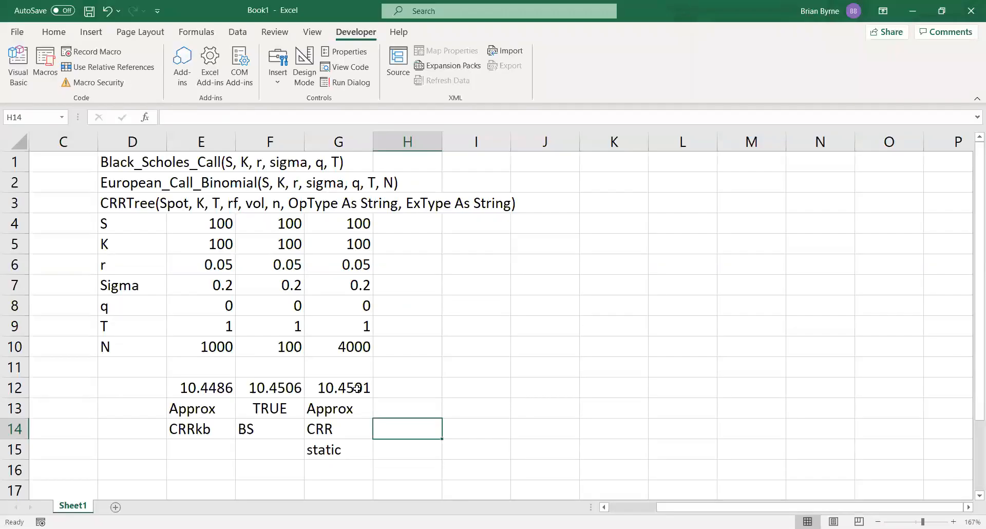
# Step: Put N in G10 back to 100 so the CRR price drops to 10.4306
pyautogui.click(338, 346)
pyautogui.write('100')
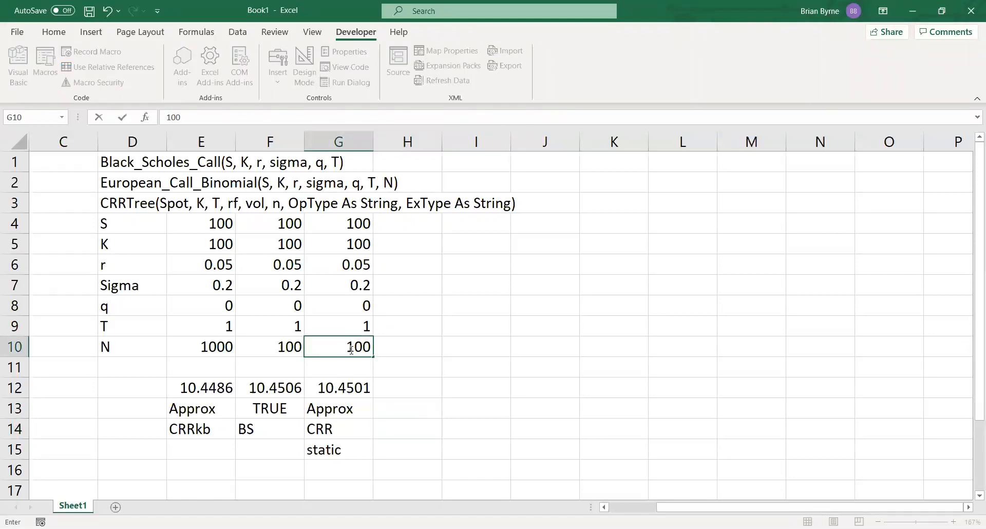
pyautogui.press('enter')
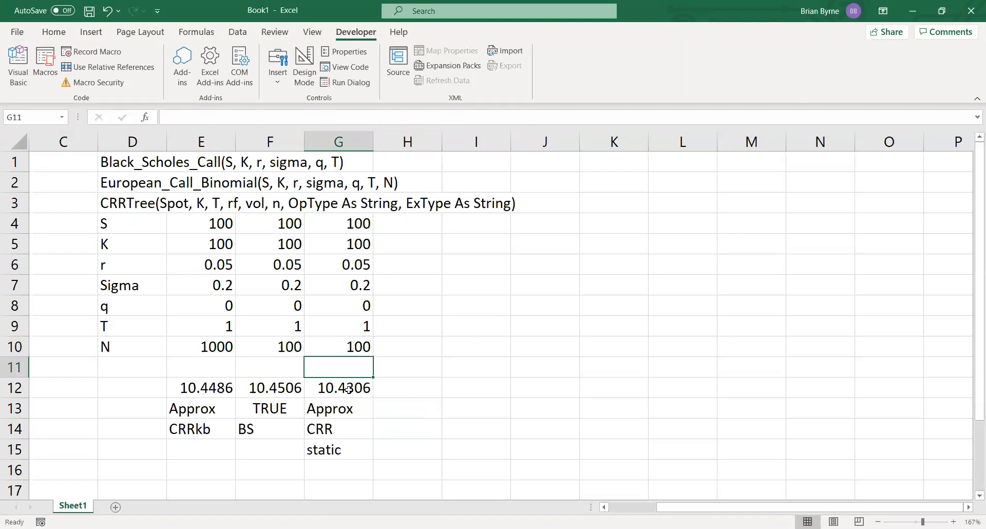
pyautogui.moveTo(345, 361)
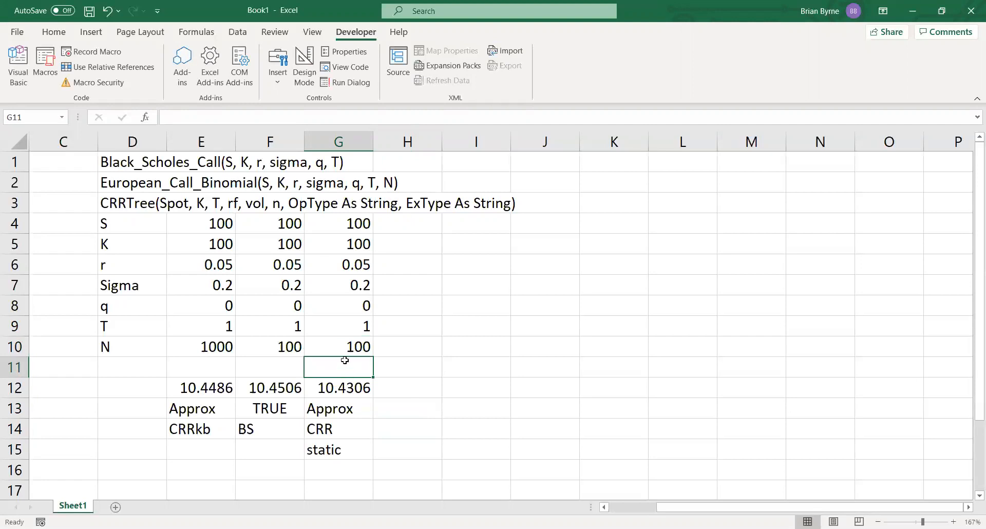
pyautogui.moveTo(345, 382)
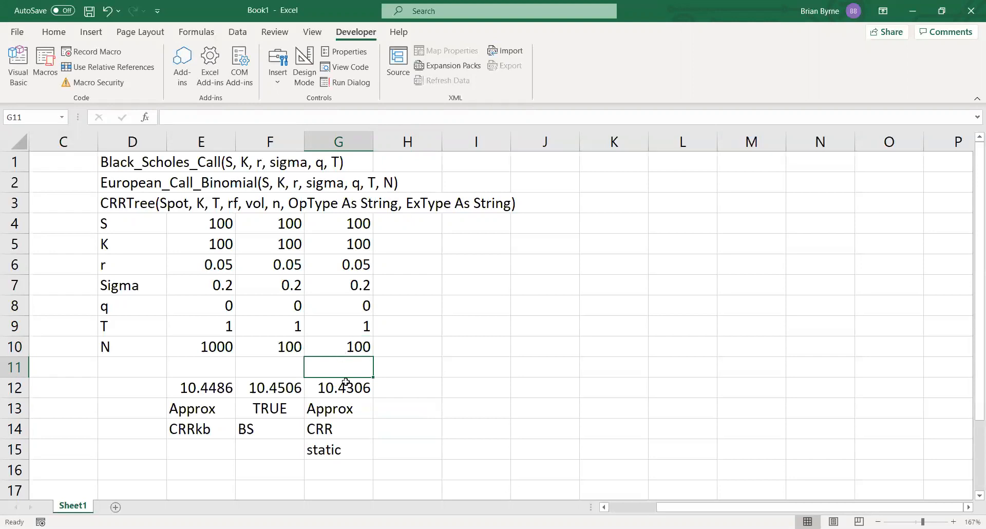
pyautogui.moveTo(346, 385)
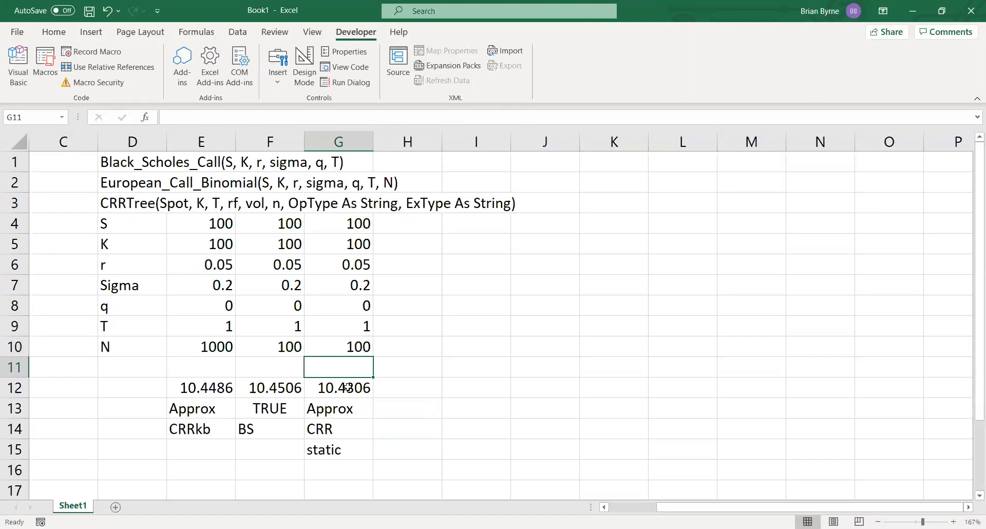
pyautogui.moveTo(154, 284)
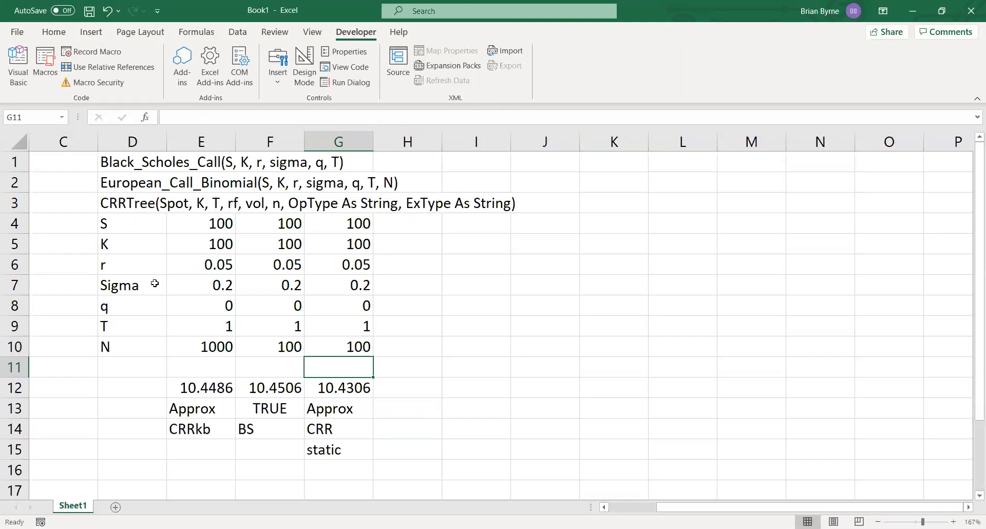
pyautogui.moveTo(113, 494)
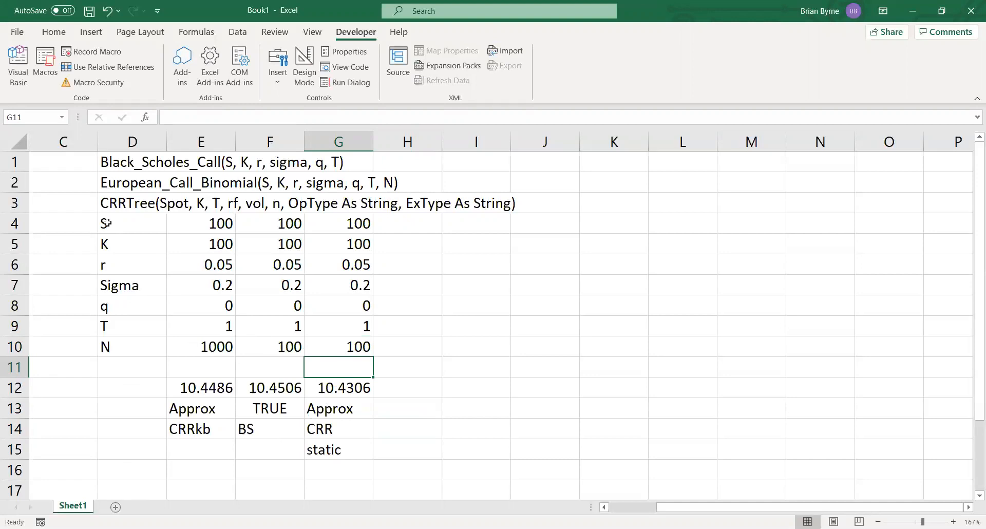
# Step: Copy the parameter and price block D4:G12 and paste it at B2 on a new Sheet2
pyautogui.moveTo(133, 223); pyautogui.dragTo(338, 387)
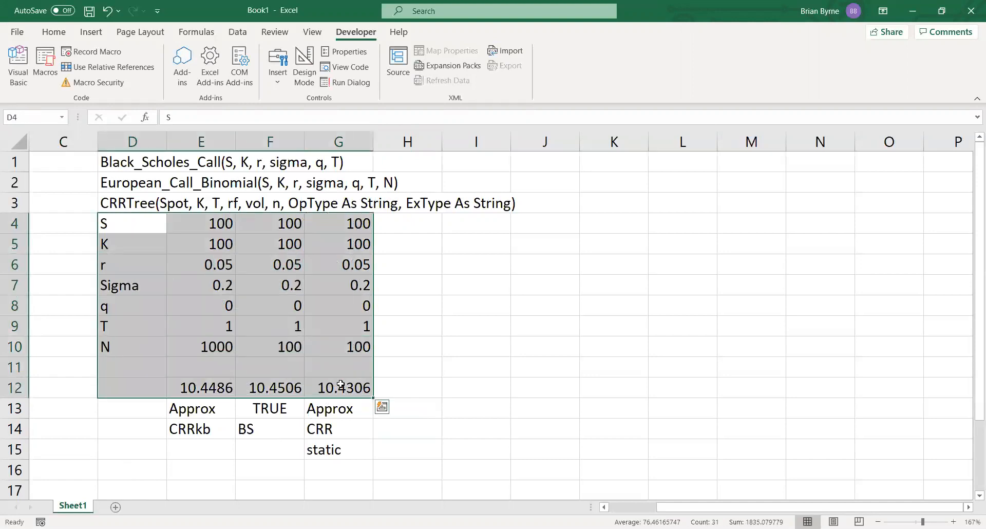
pyautogui.rightClick(270, 376)
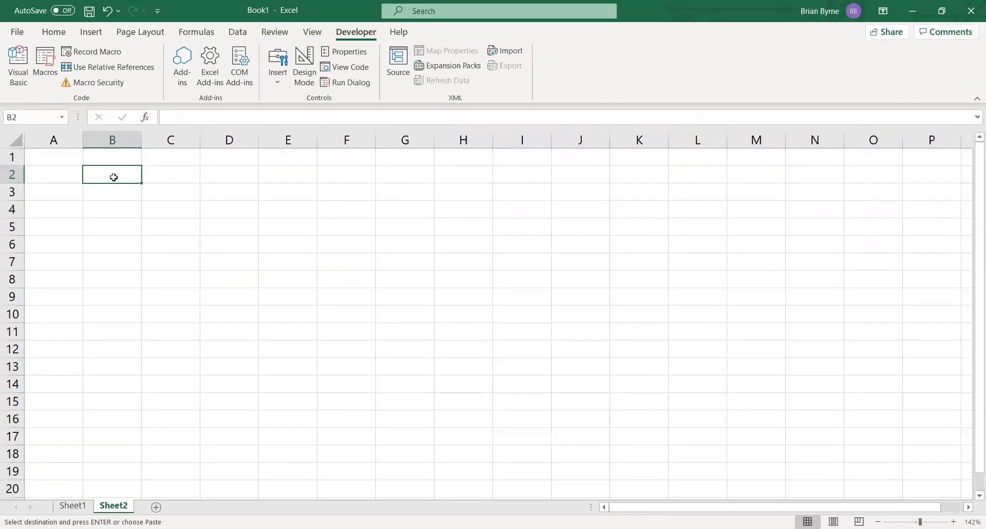
pyautogui.click(54, 32)
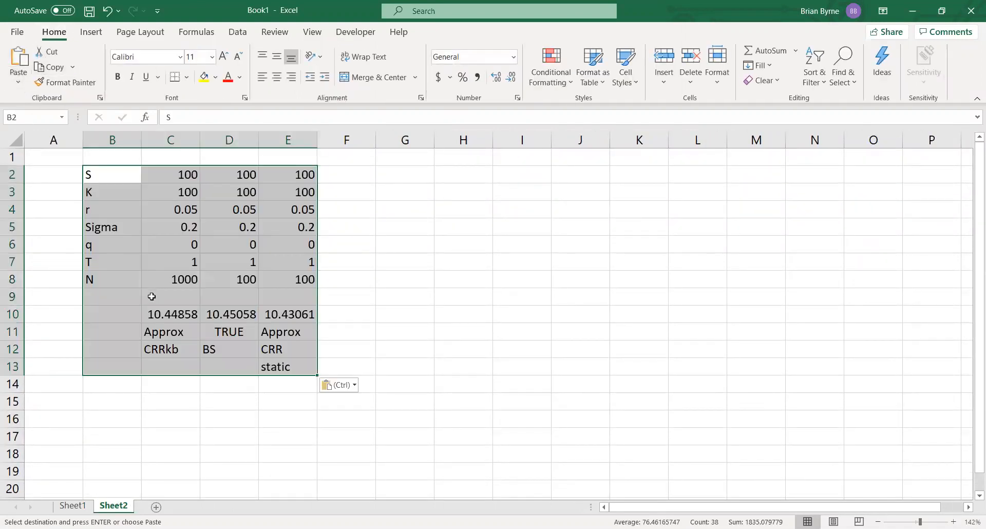
pyautogui.click(170, 314)
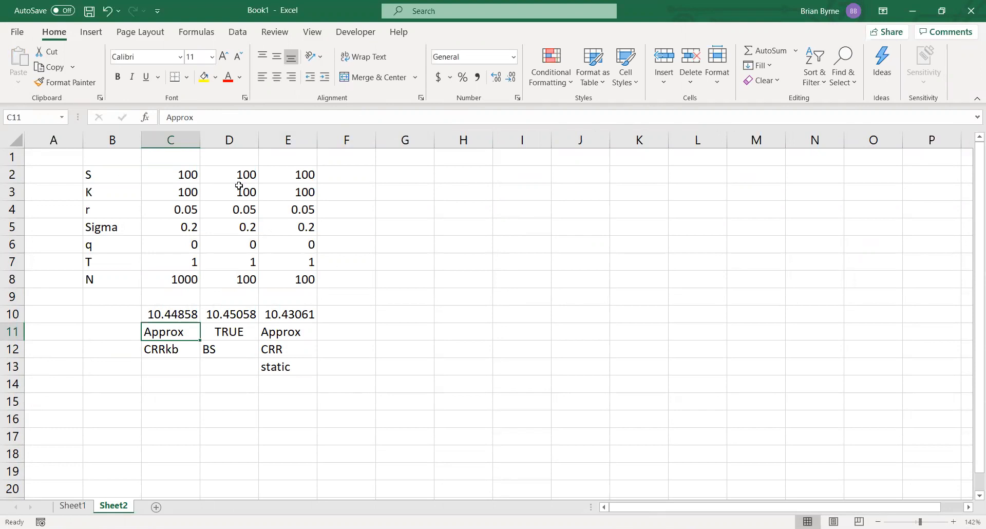
# Step: Delete the CRRkb column C from Sheet2, keeping only BS and CRR
pyautogui.click(171, 140)
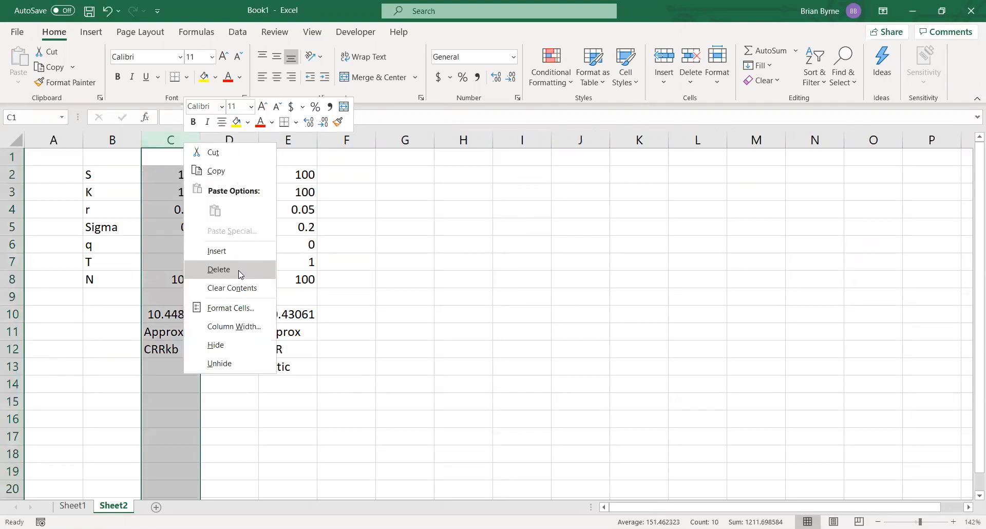
pyautogui.click(346, 296)
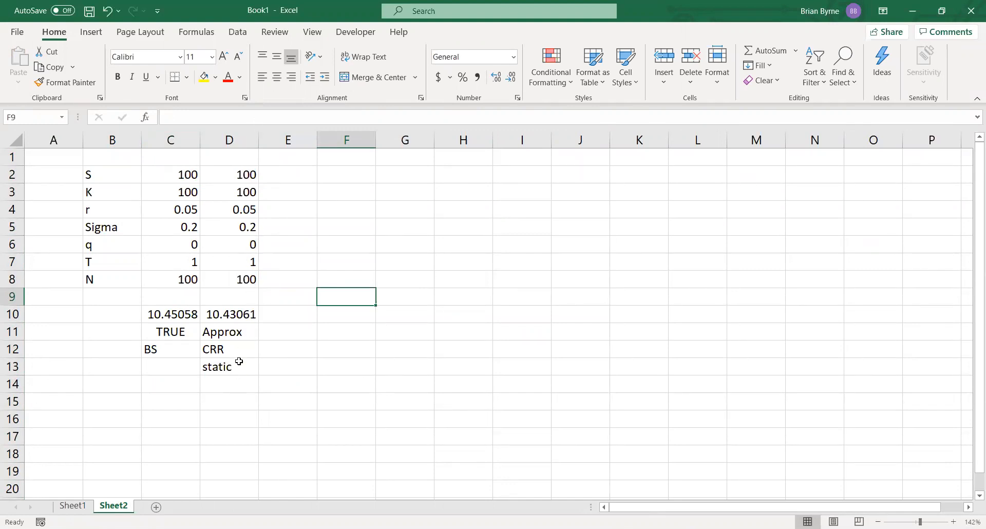
pyautogui.moveTo(228, 332)
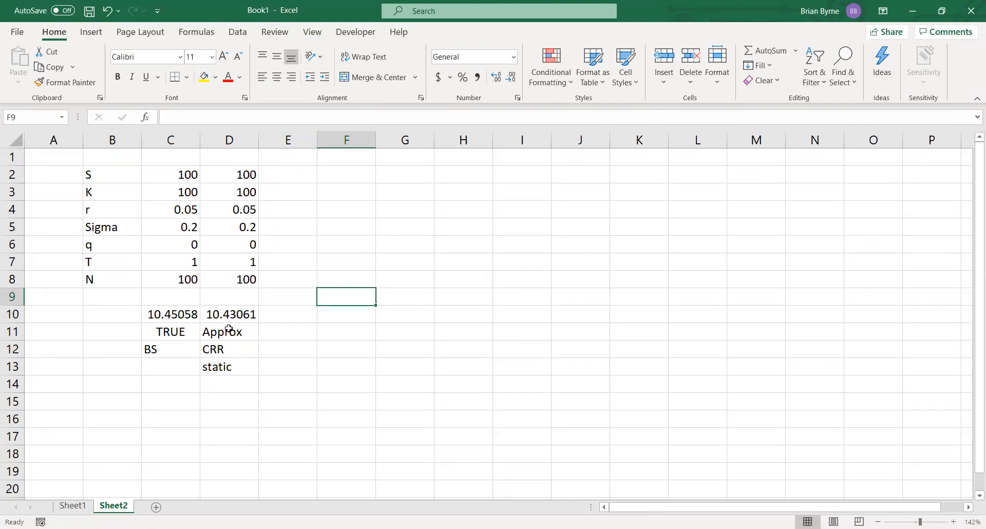
pyautogui.moveTo(229, 353)
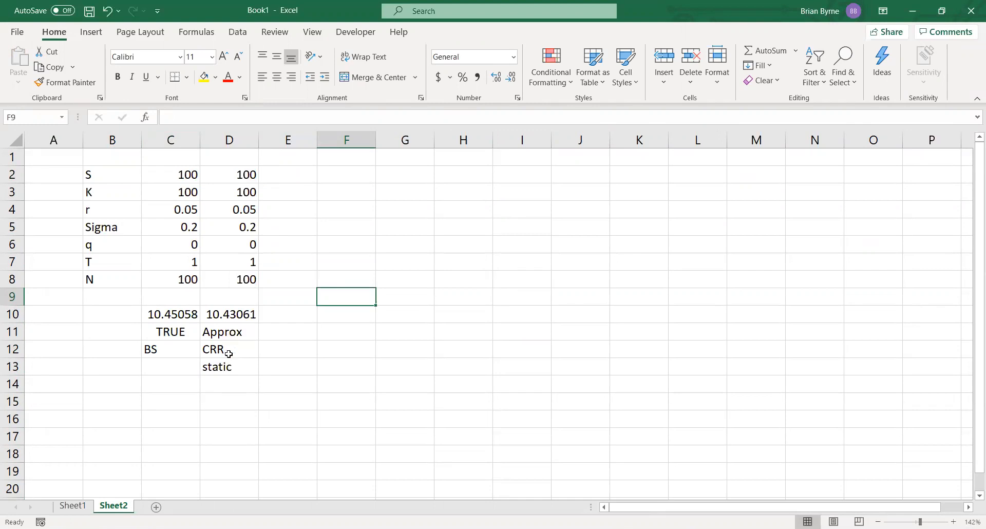
pyautogui.moveTo(240, 210)
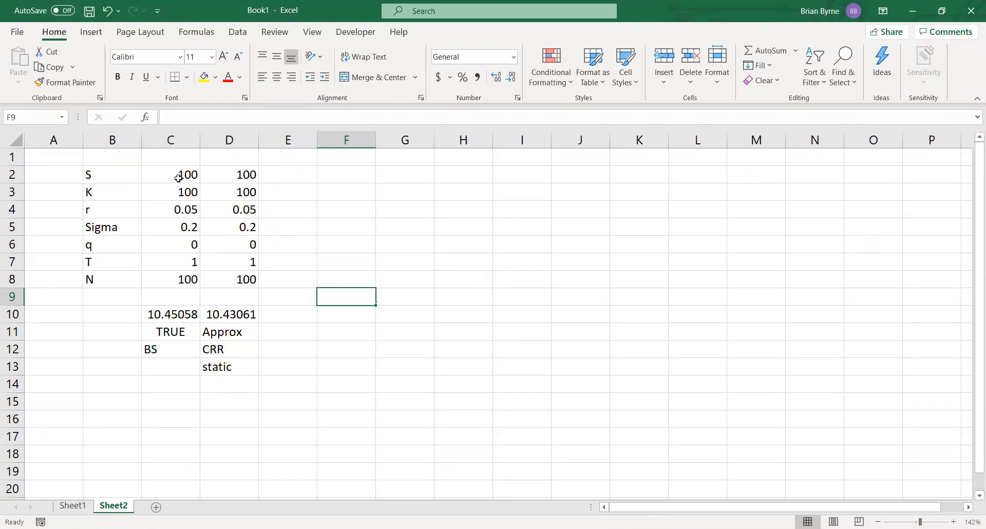
pyautogui.moveTo(231, 200)
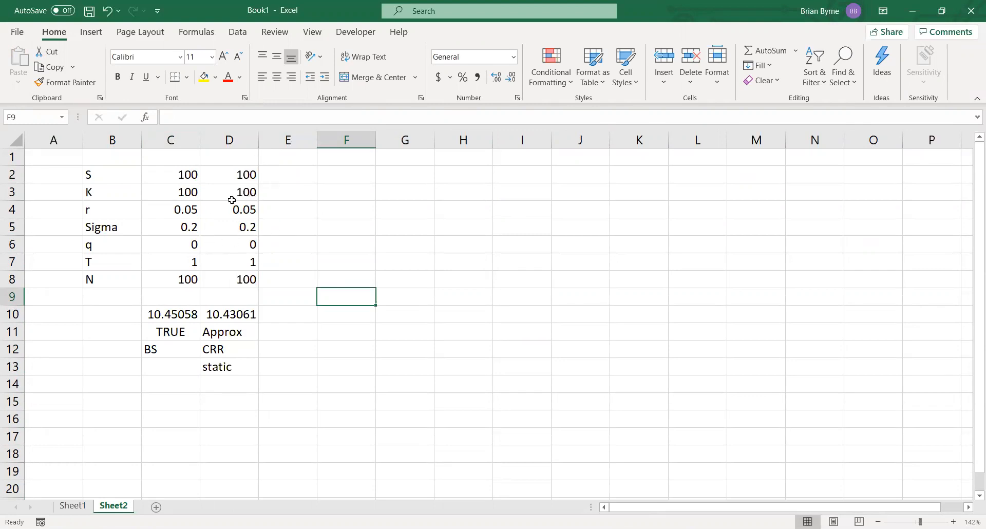
pyautogui.moveTo(401, 183)
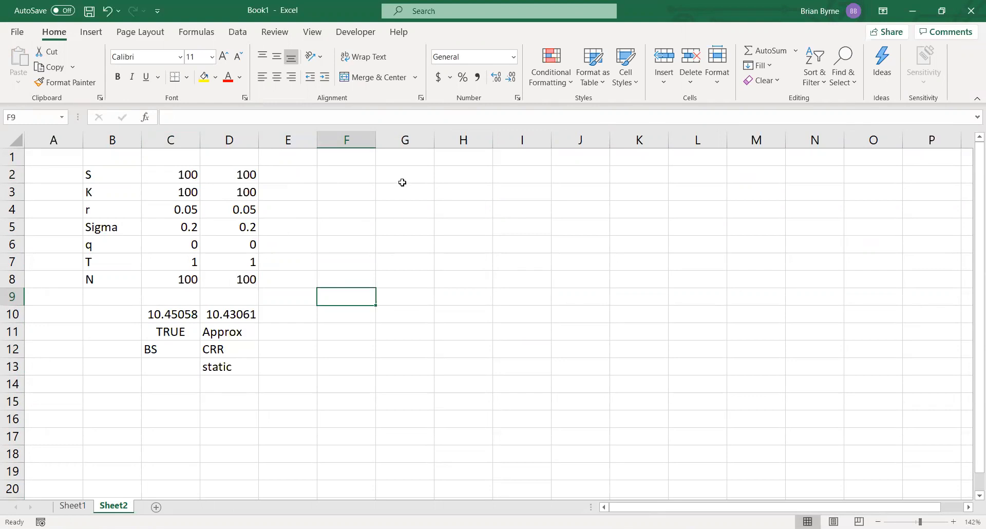
# Step: List step sizes 10, 20 and fill down to 150 in column F
pyautogui.click(346, 192)
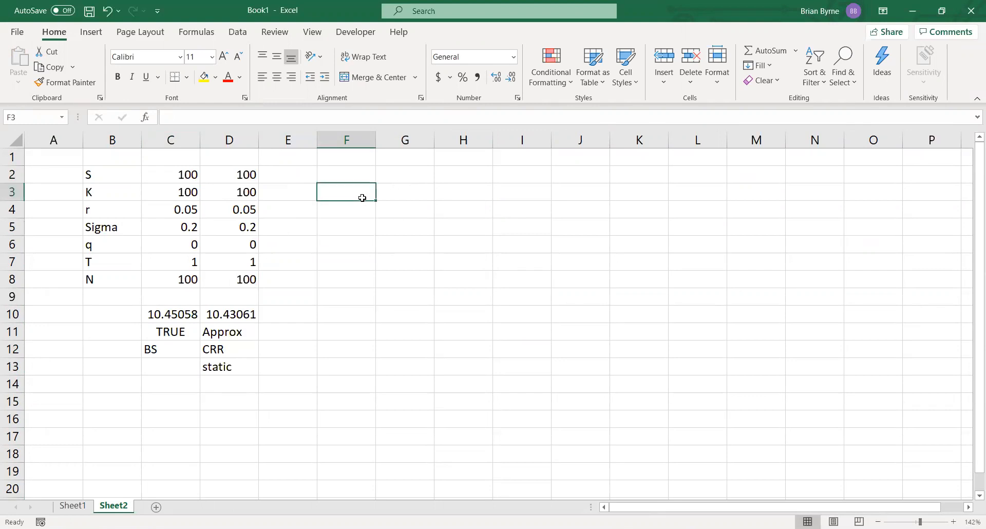
pyautogui.write('10')
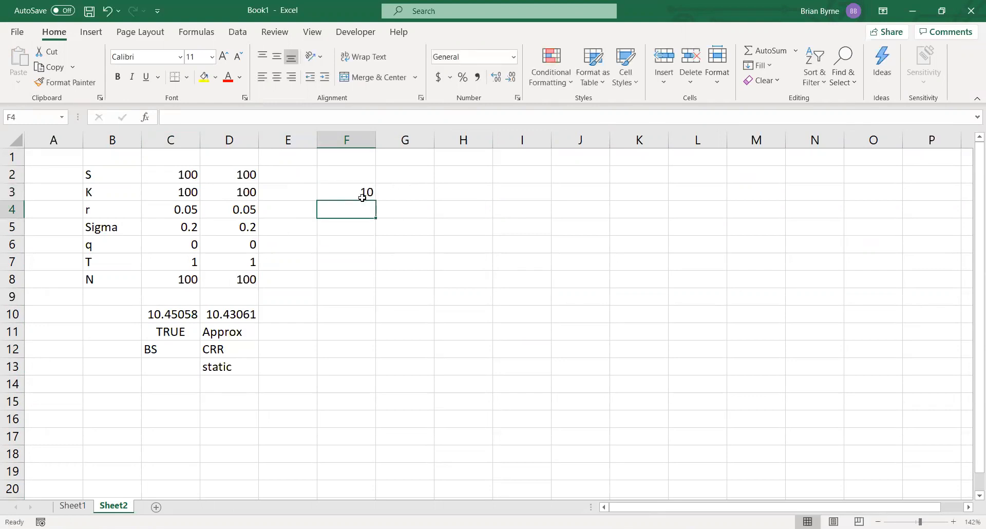
pyautogui.write('20')
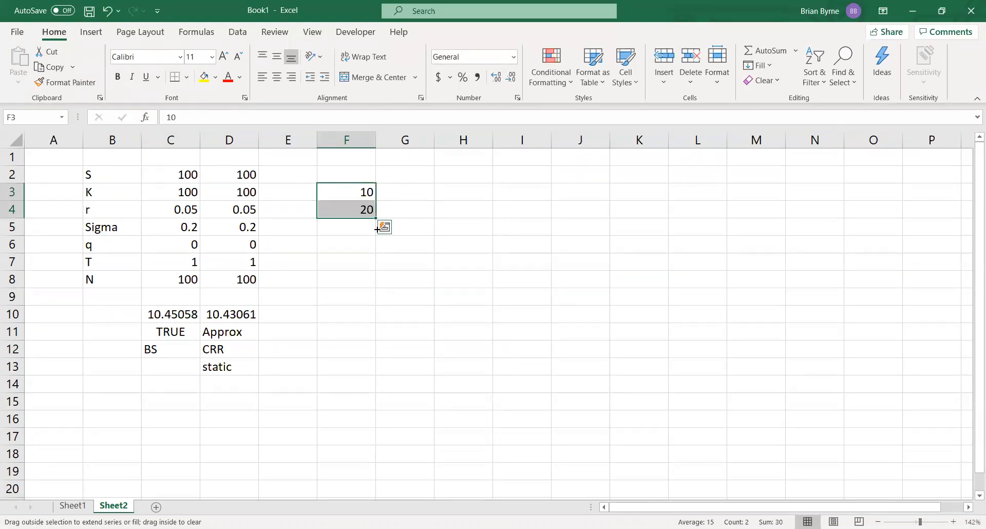
pyautogui.moveTo(374, 217); pyautogui.dragTo(373, 444)
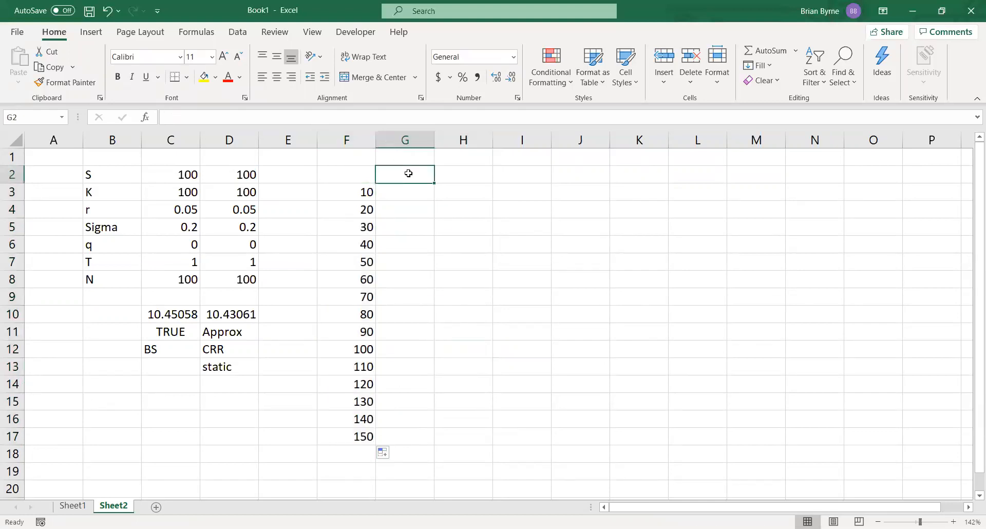
# Step: Make G2 and H2 reference the BS price in C10 and the CRR price in D10
pyautogui.write('=')
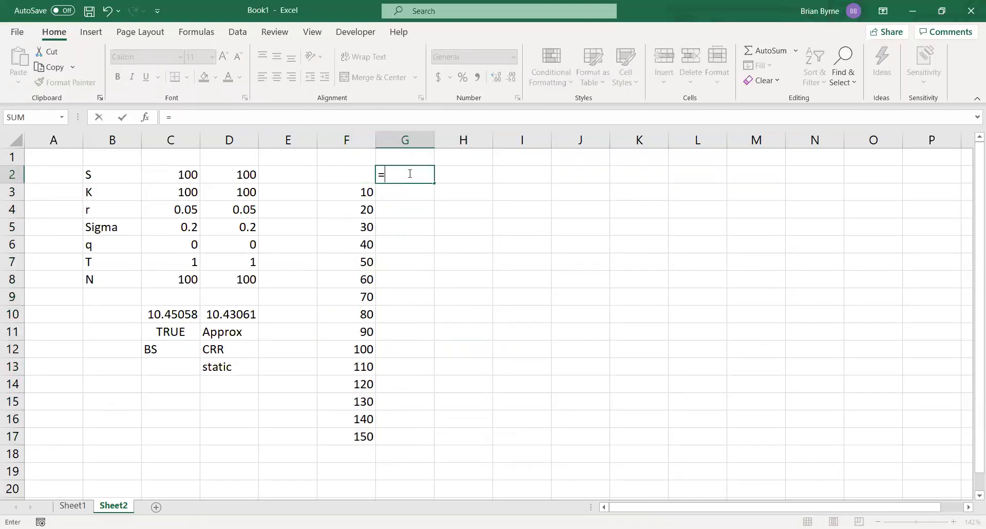
pyautogui.moveTo(175, 310)
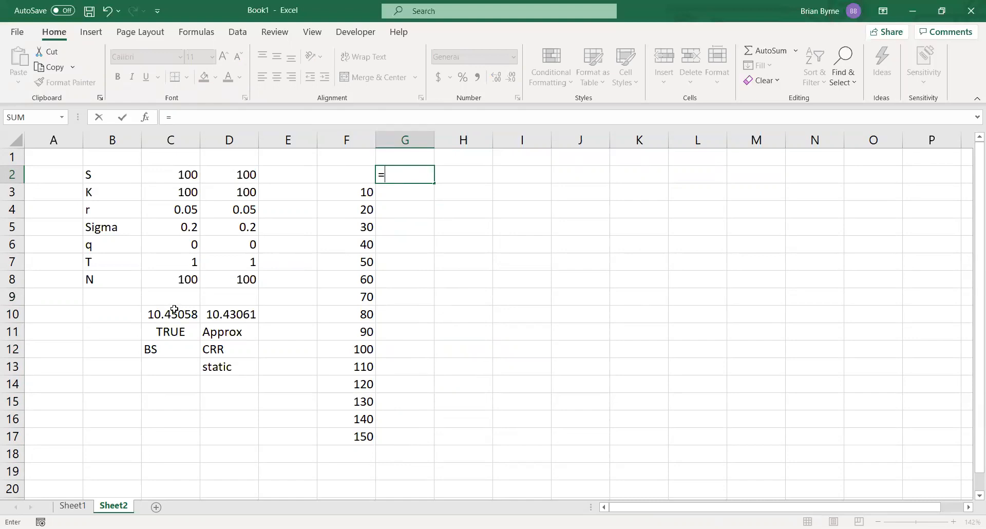
pyautogui.moveTo(175, 314)
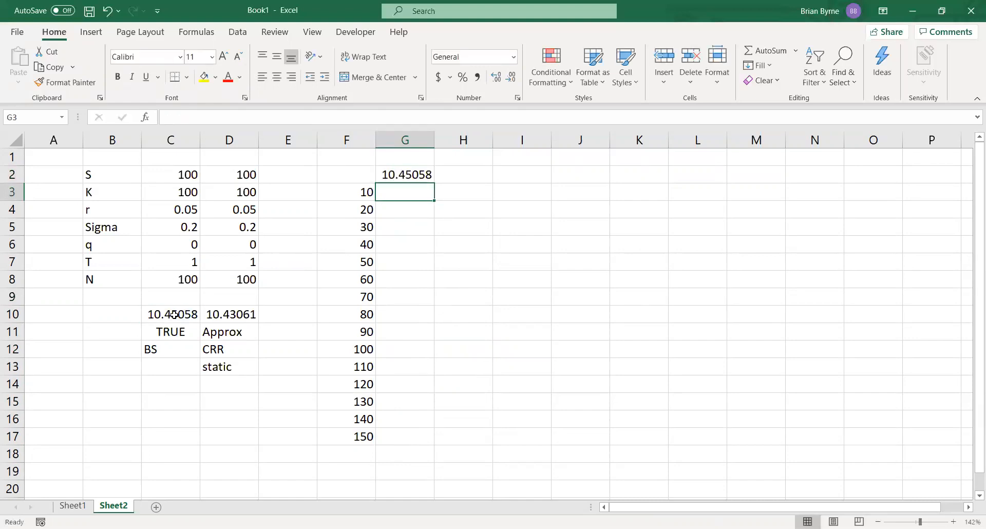
pyautogui.click(464, 175)
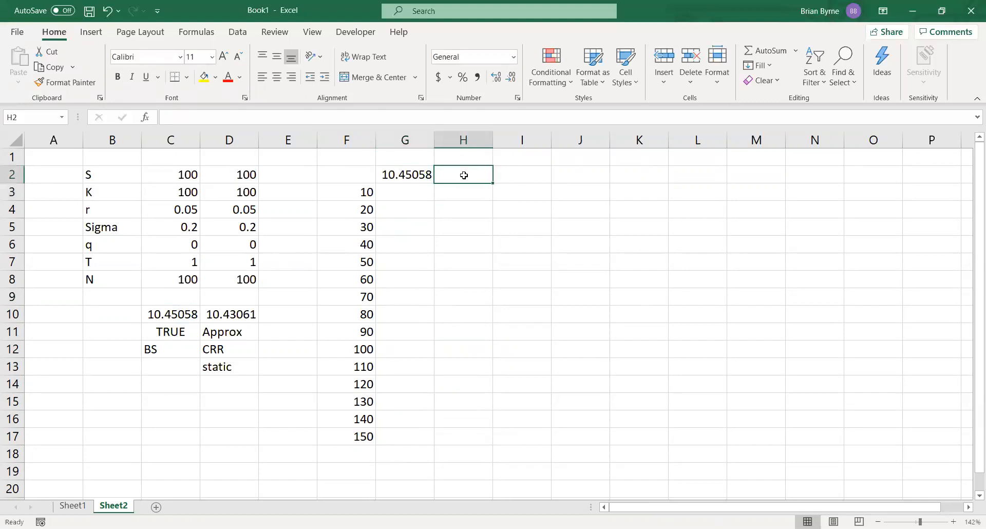
pyautogui.write('=')
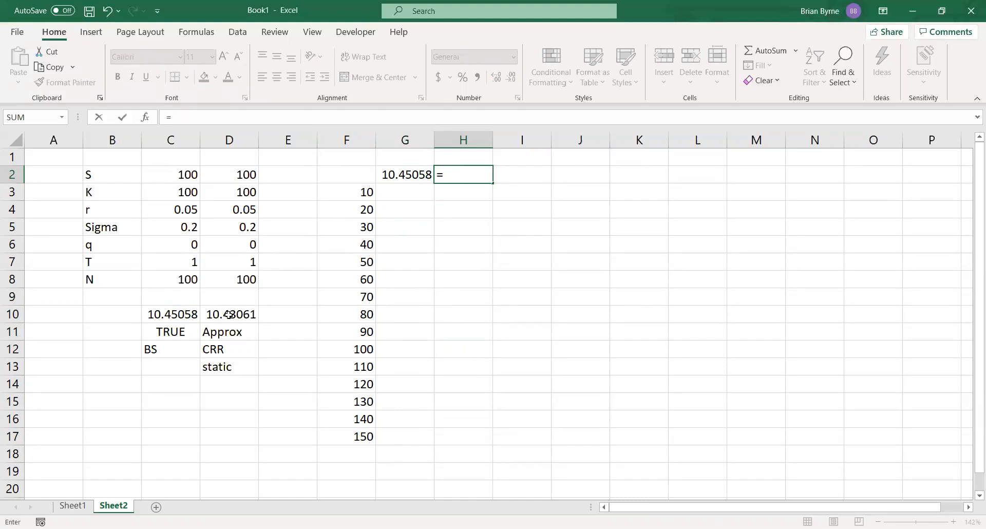
pyautogui.click(229, 314)
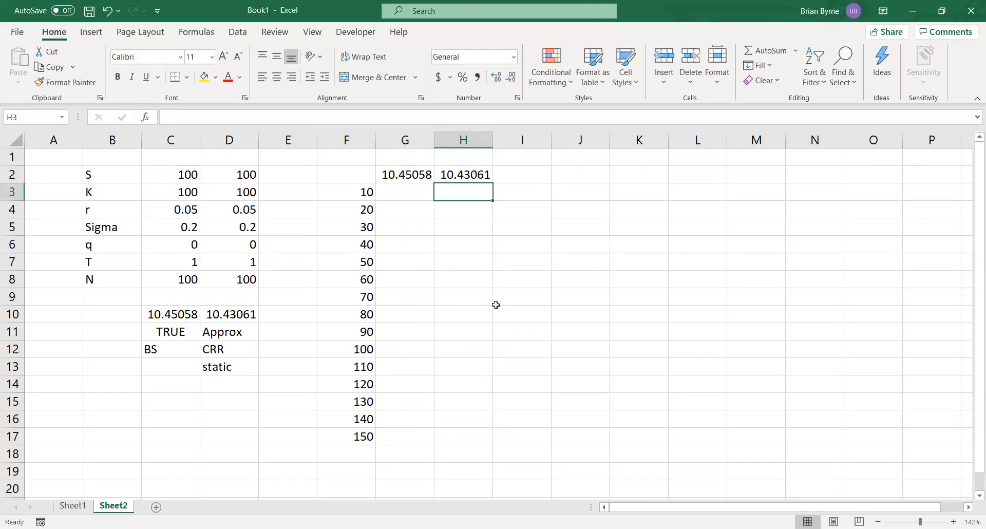
pyautogui.moveTo(327, 215)
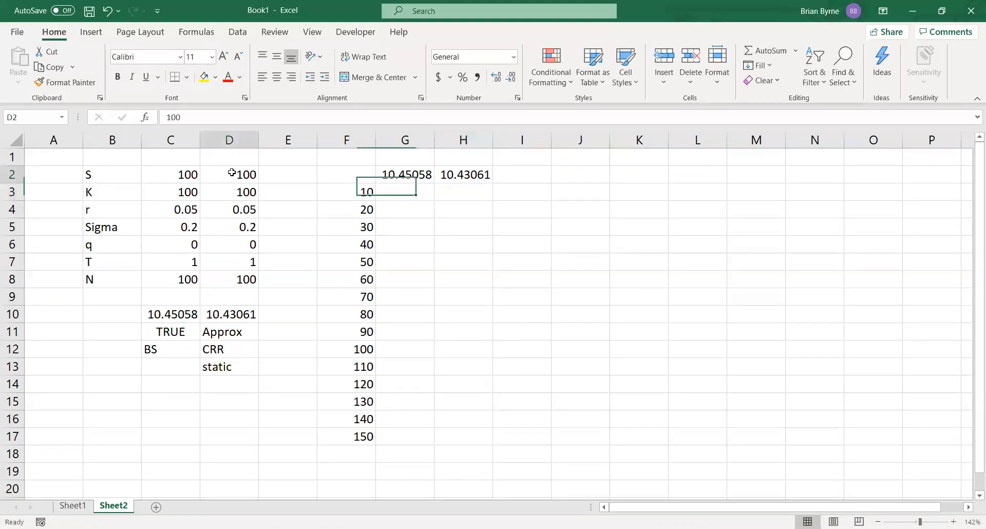
# Step: Make D2 reference C2 and fill the reference down through D8
pyautogui.click(229, 175)
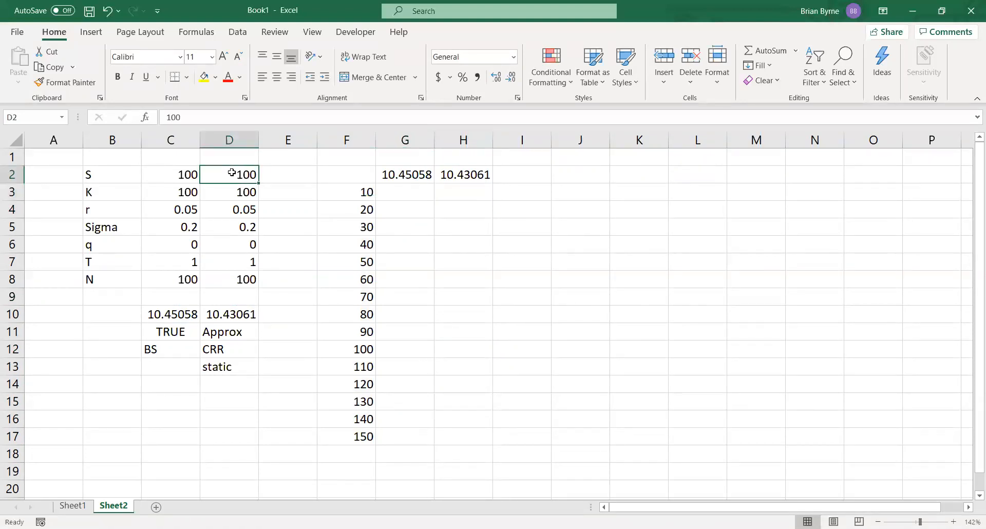
pyautogui.write('=')
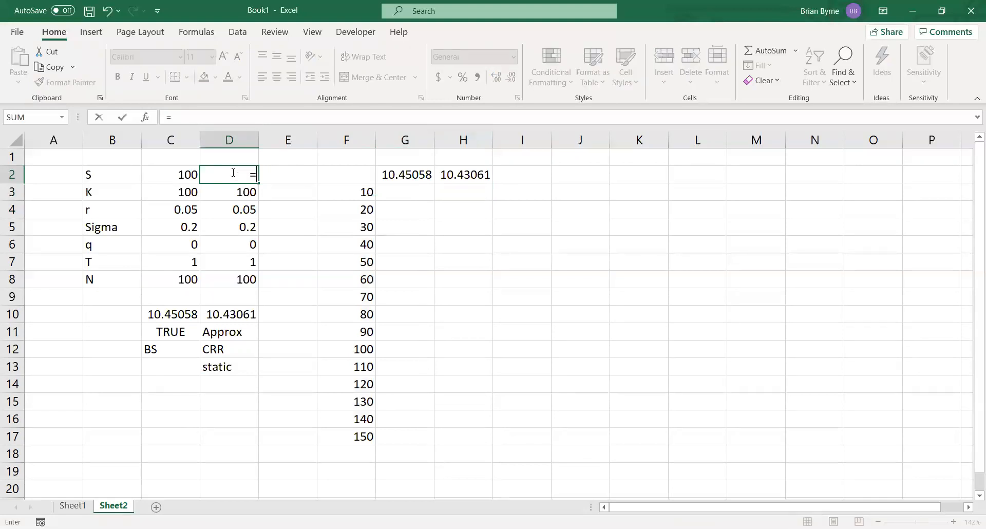
pyautogui.click(171, 175)
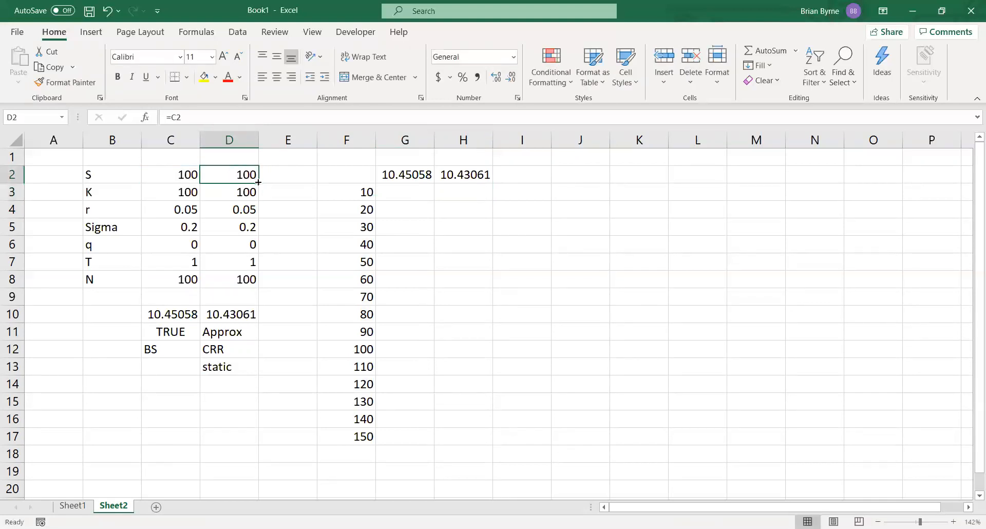
pyautogui.moveTo(256, 183); pyautogui.dragTo(257, 287)
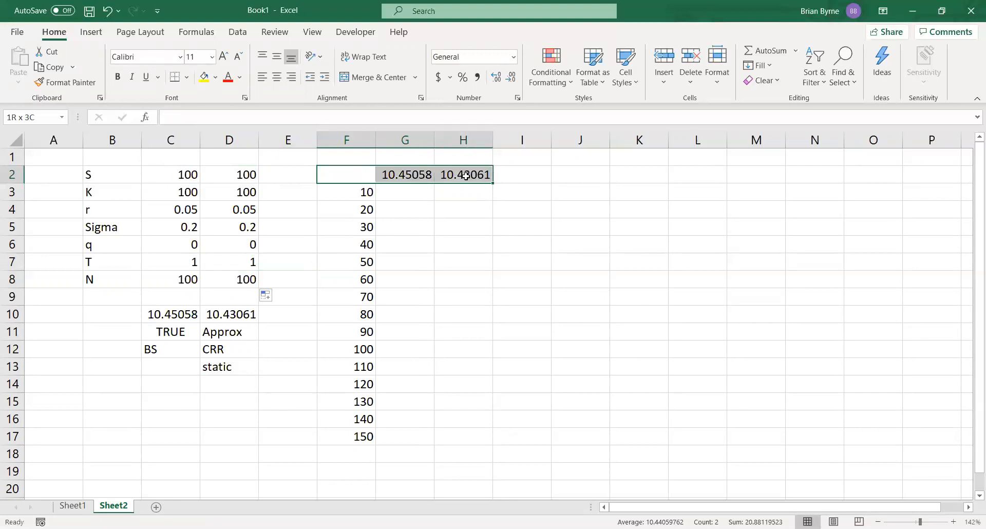
# Step: Fill F2:H17 as a What-If data table with column input $C$8
pyautogui.moveTo(463, 175); pyautogui.dragTo(470, 430)
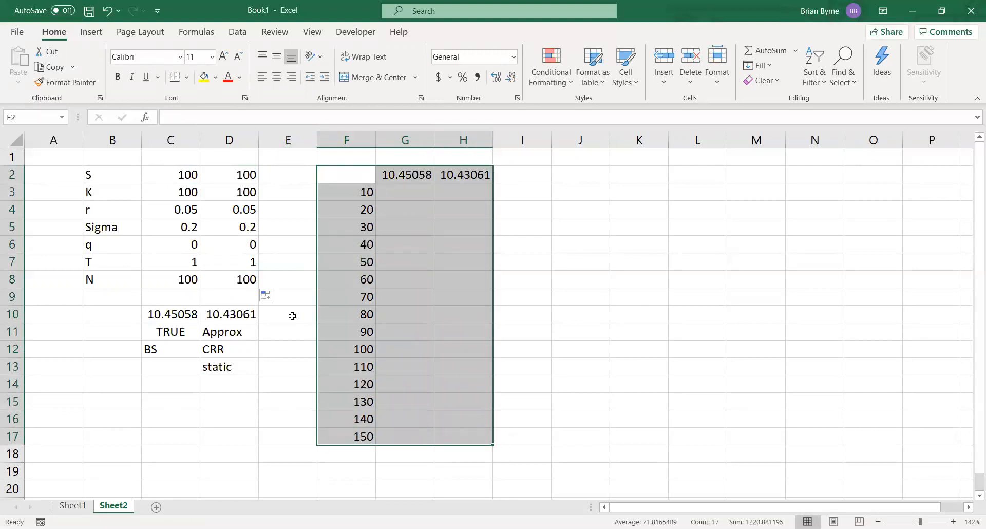
pyautogui.moveTo(237, 41)
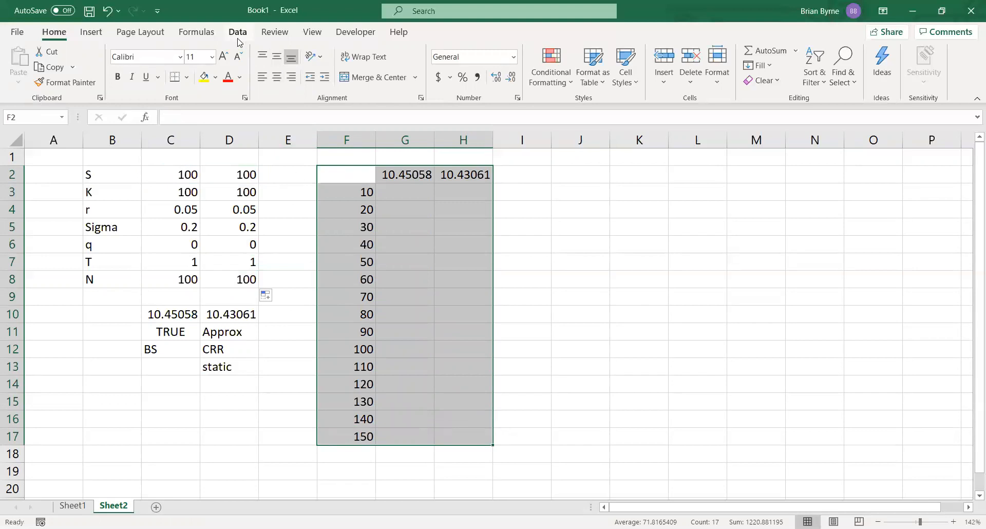
pyautogui.click(238, 32)
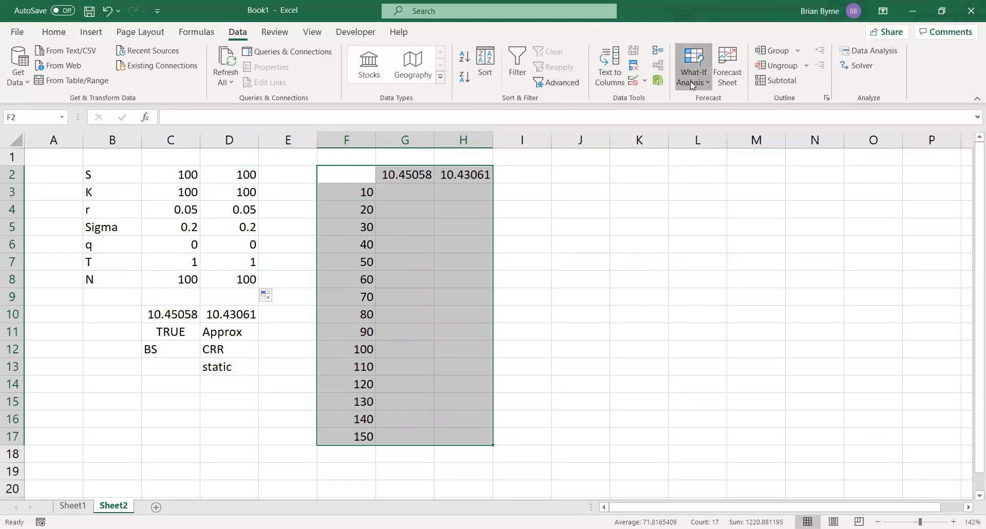
pyautogui.click(693, 66)
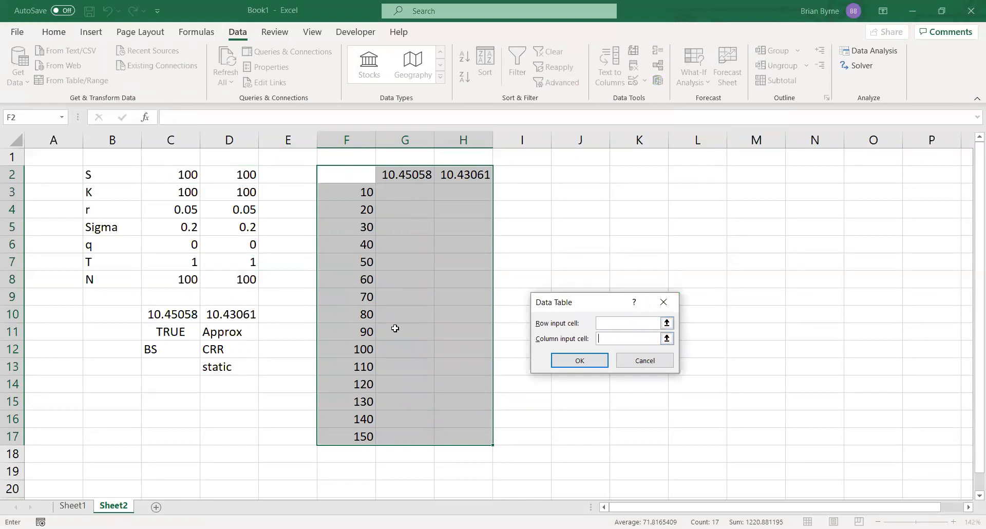
pyautogui.moveTo(183, 280)
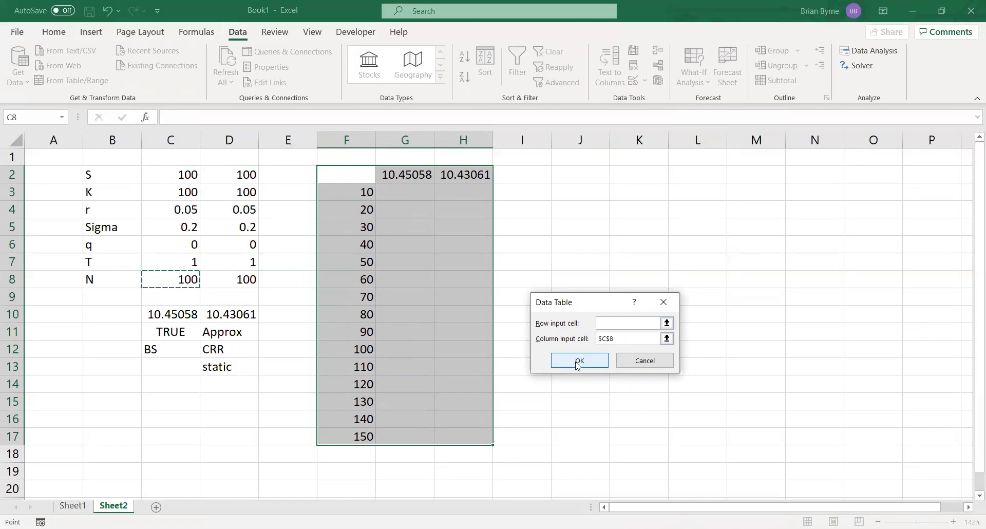
pyautogui.click(579, 361)
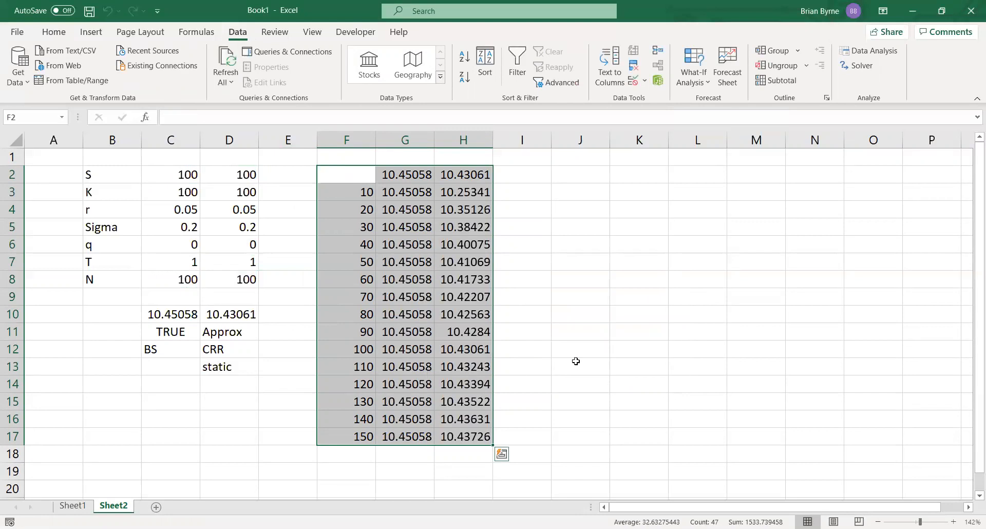
pyautogui.moveTo(561, 353)
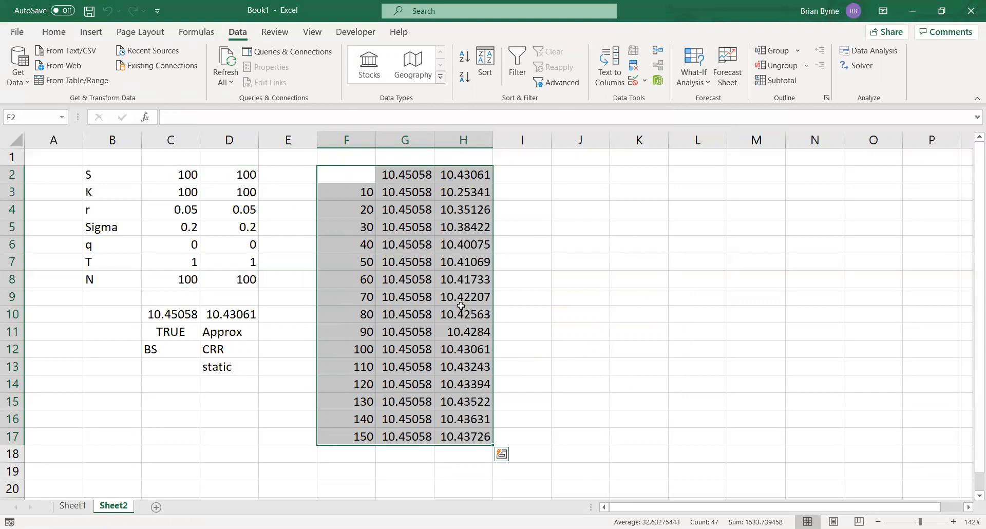
# Step: Insert a scatter chart with straight lines of the BS values F3:G17 against step size
pyautogui.click(346, 192)
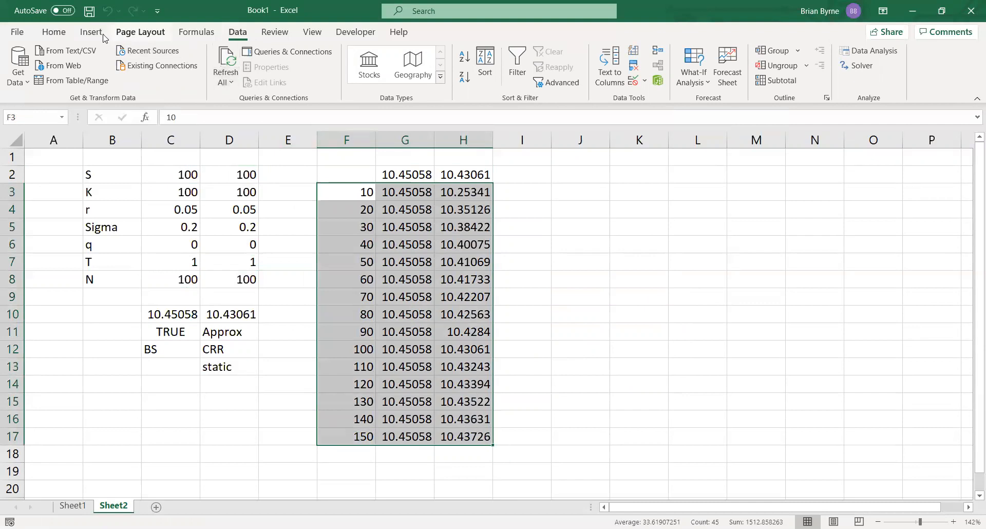
pyautogui.click(92, 31)
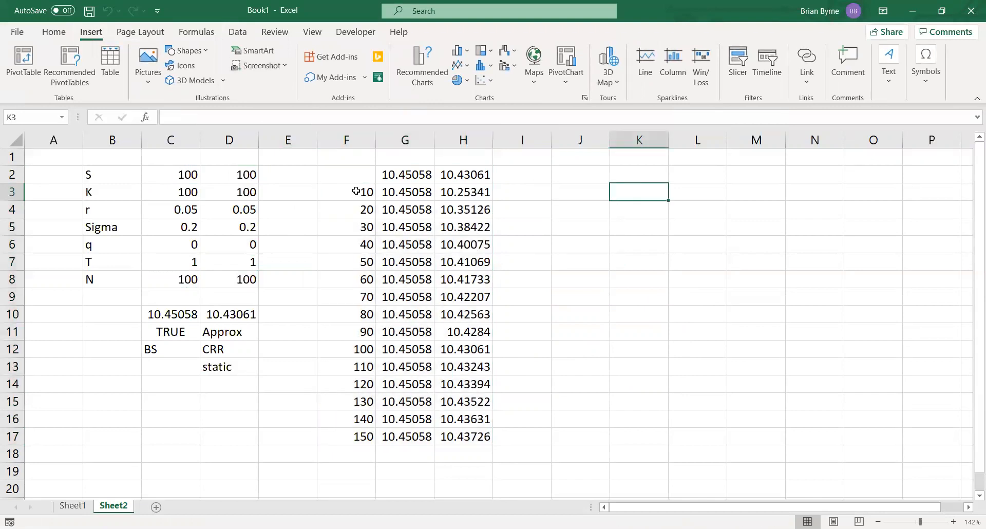
pyautogui.moveTo(357, 191); pyautogui.dragTo(425, 435)
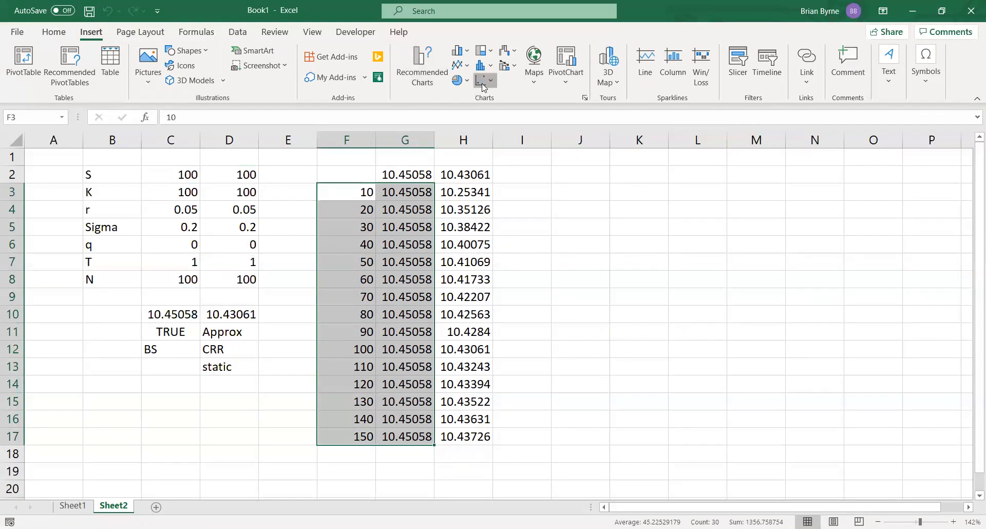
pyautogui.click(481, 80)
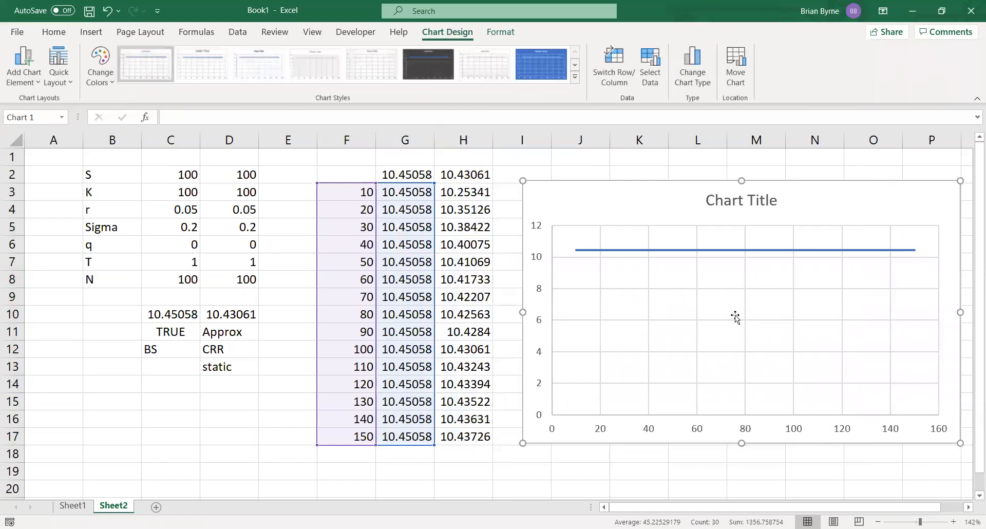
# Step: Add a CRR series with x values from column F and y values from column H
pyautogui.rightClick(735, 316)
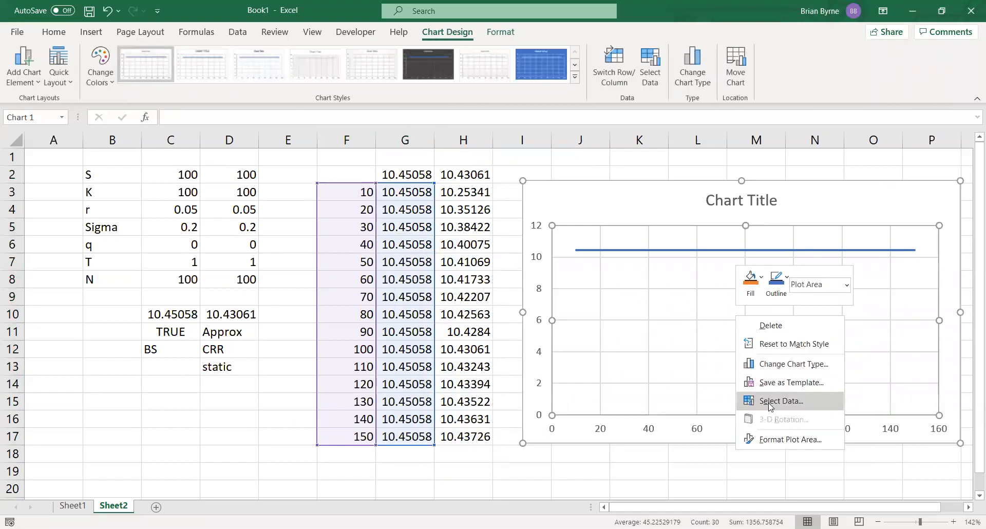
pyautogui.click(779, 400)
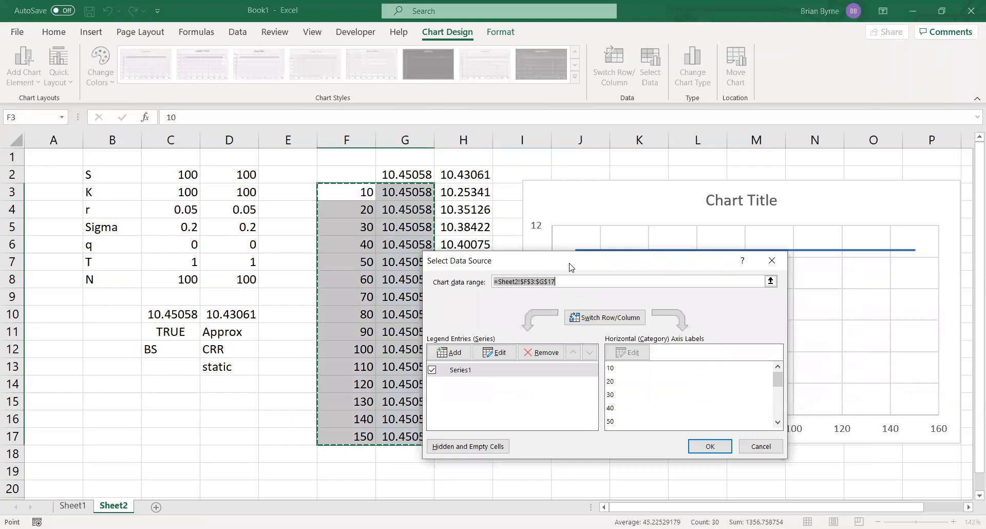
pyautogui.click(500, 352)
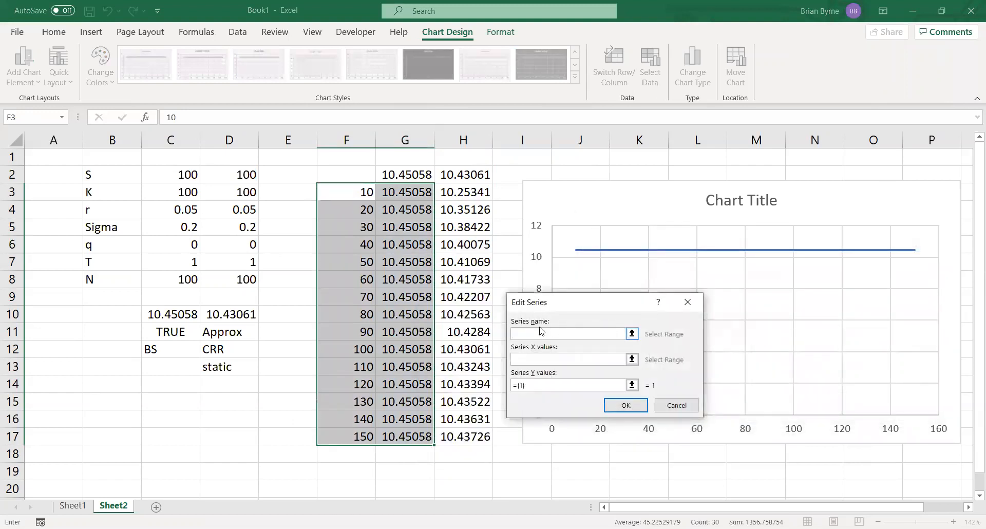
pyautogui.write('CRR')
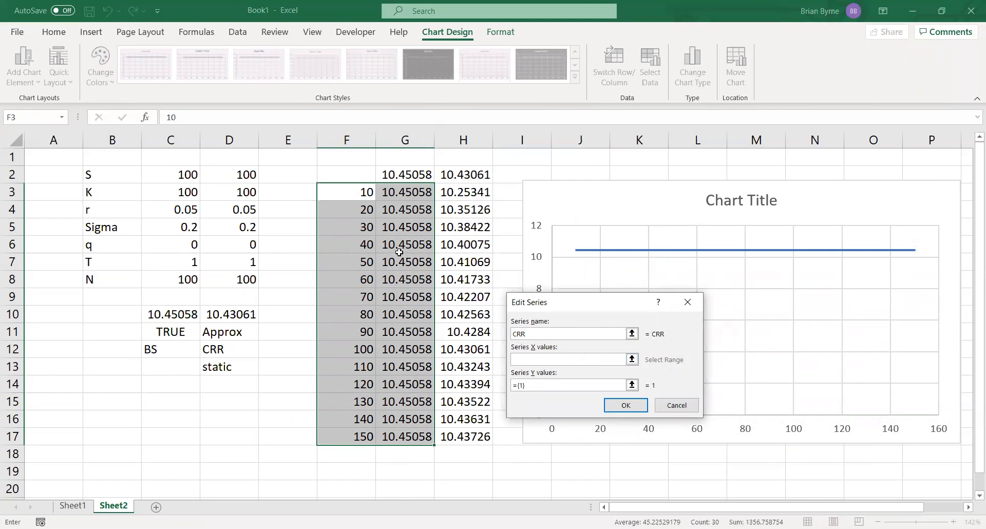
pyautogui.click(346, 193)
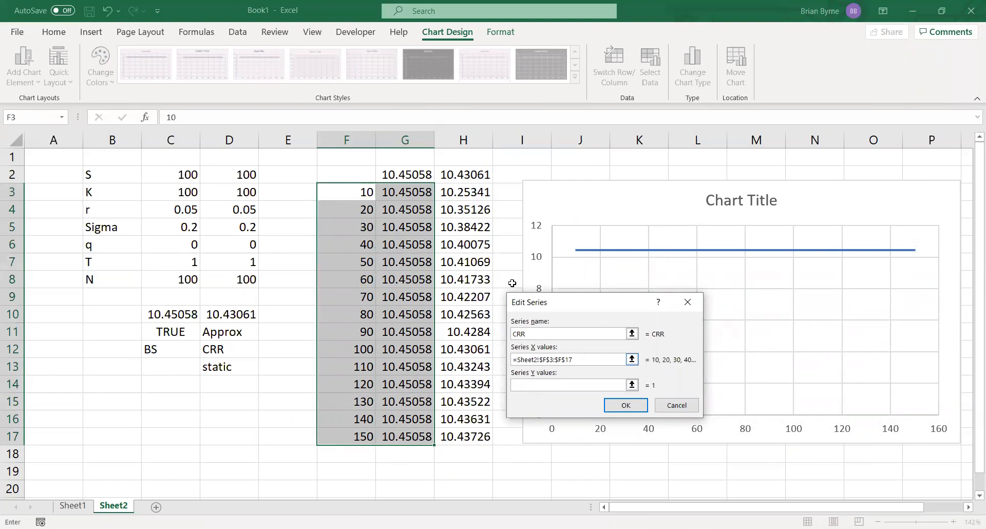
pyautogui.click(463, 193)
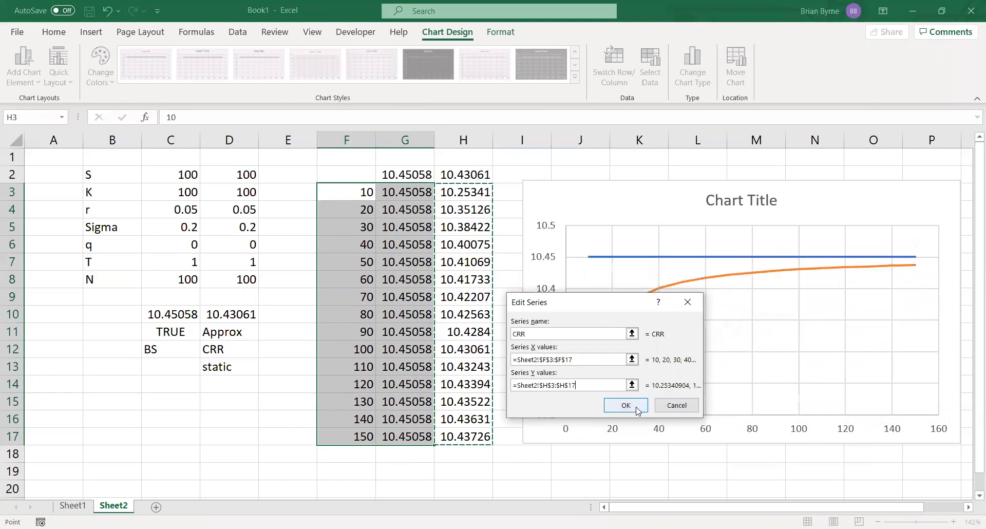
pyautogui.click(626, 405)
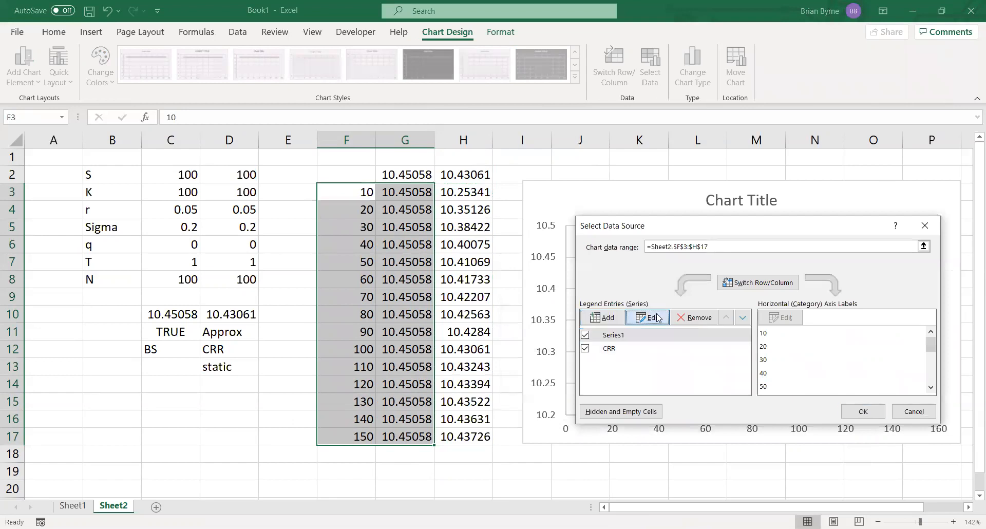
# Step: Rename Series1 to BS and accept the chart data changes
pyautogui.click(647, 317)
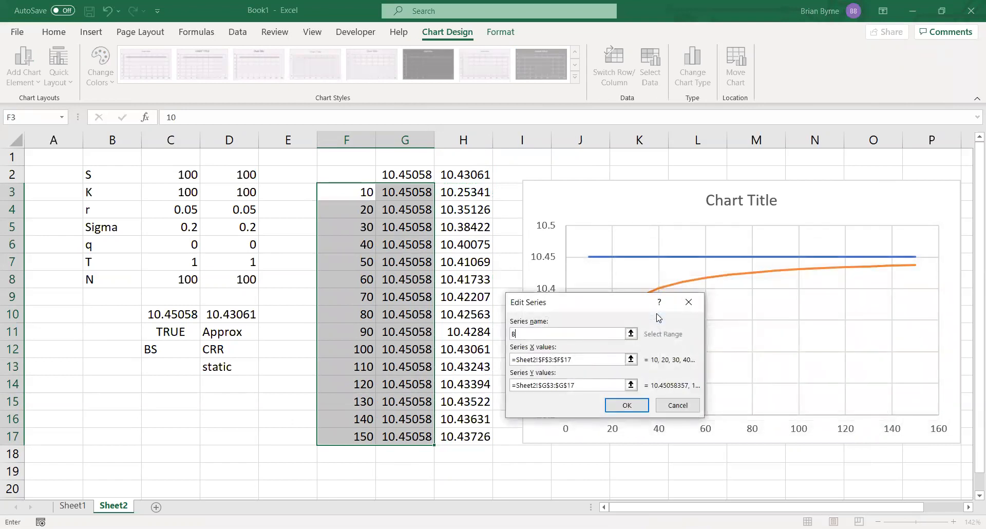
pyautogui.click(626, 405)
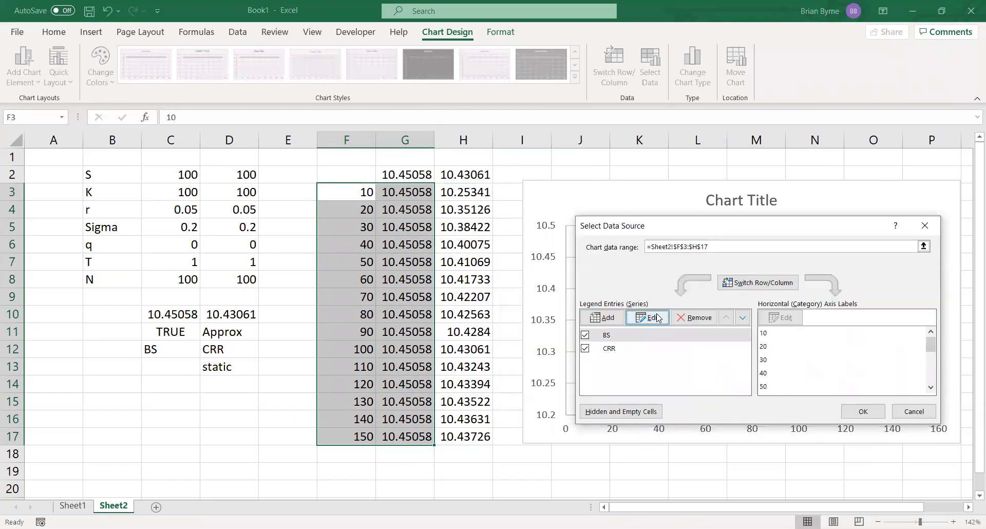
pyautogui.click(861, 411)
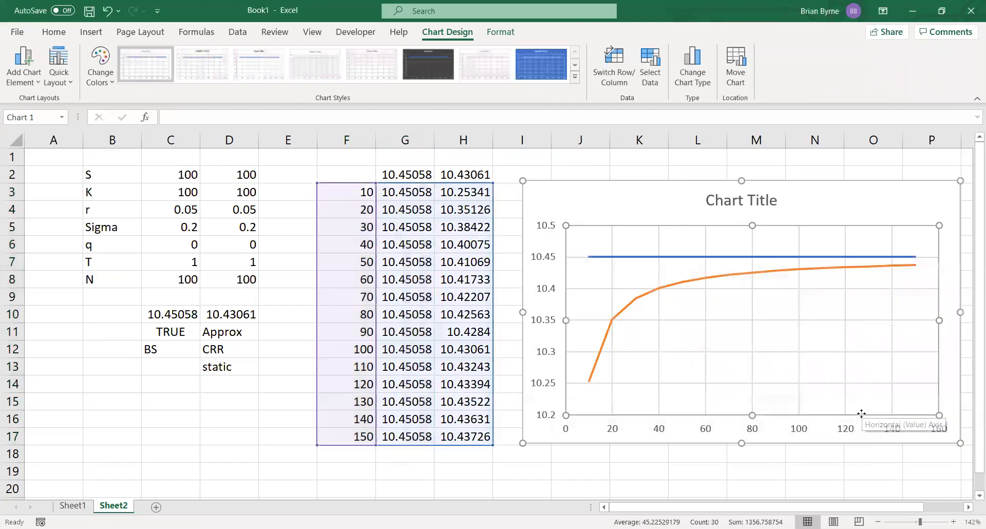
pyautogui.moveTo(876, 421)
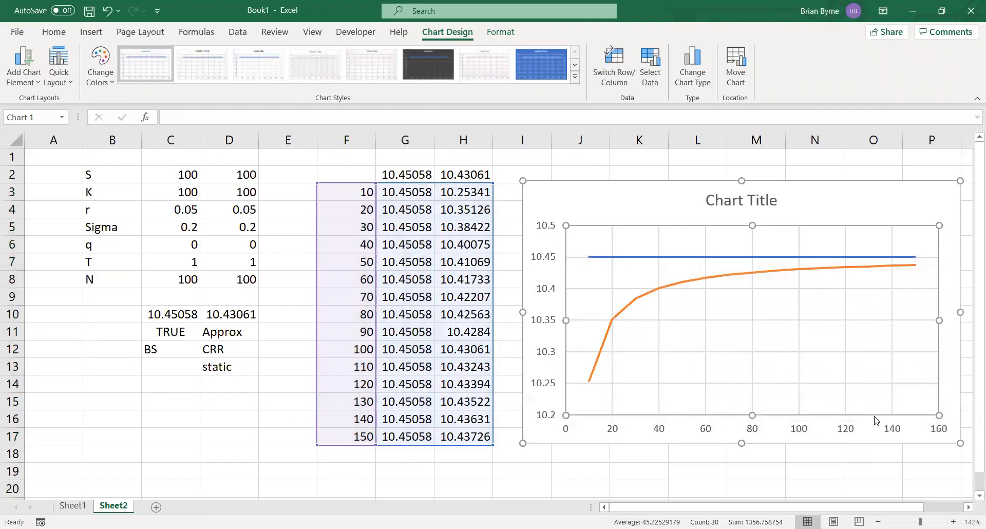
pyautogui.moveTo(672, 295)
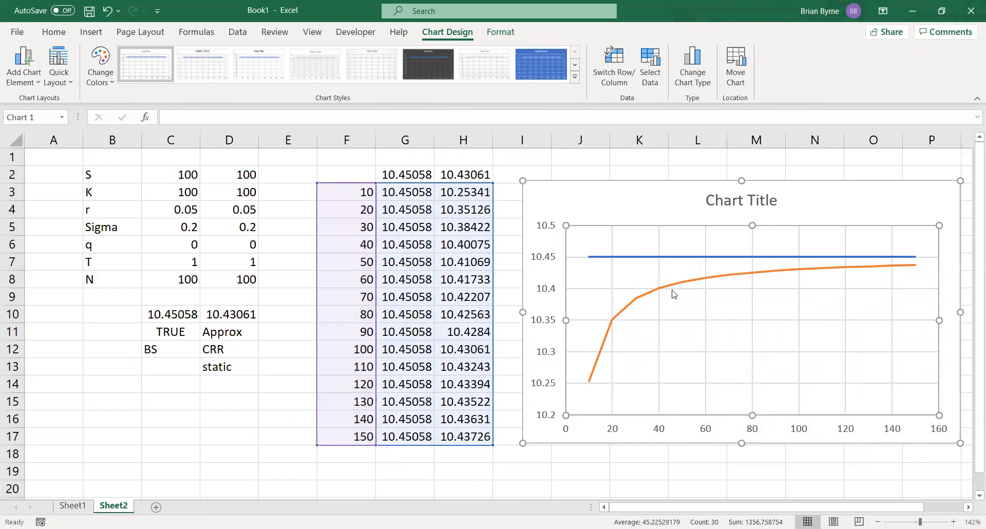
pyautogui.moveTo(699, 244)
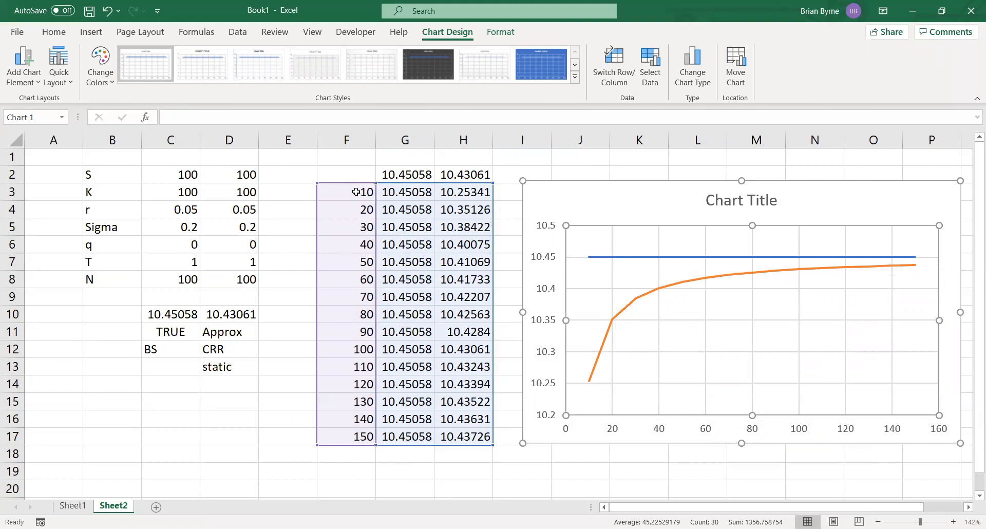
# Step: Overwrite the first alternate step counts in column F with odd values 21, 41 and 61
pyautogui.click(346, 210)
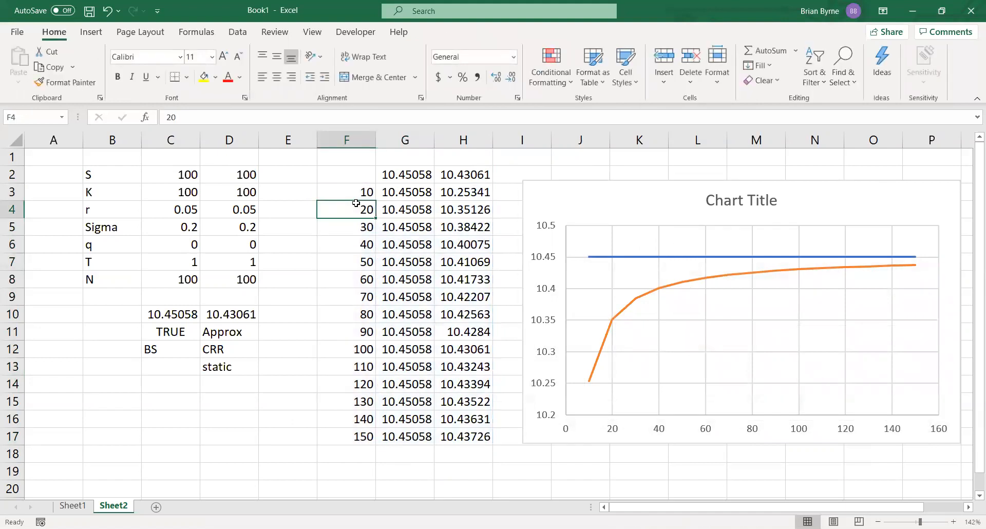
pyautogui.write('21')
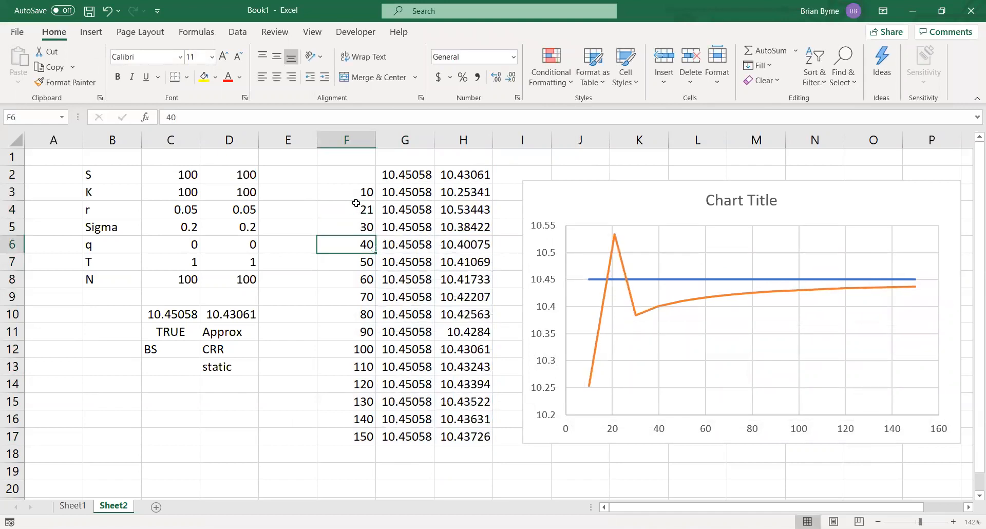
pyautogui.write('41')
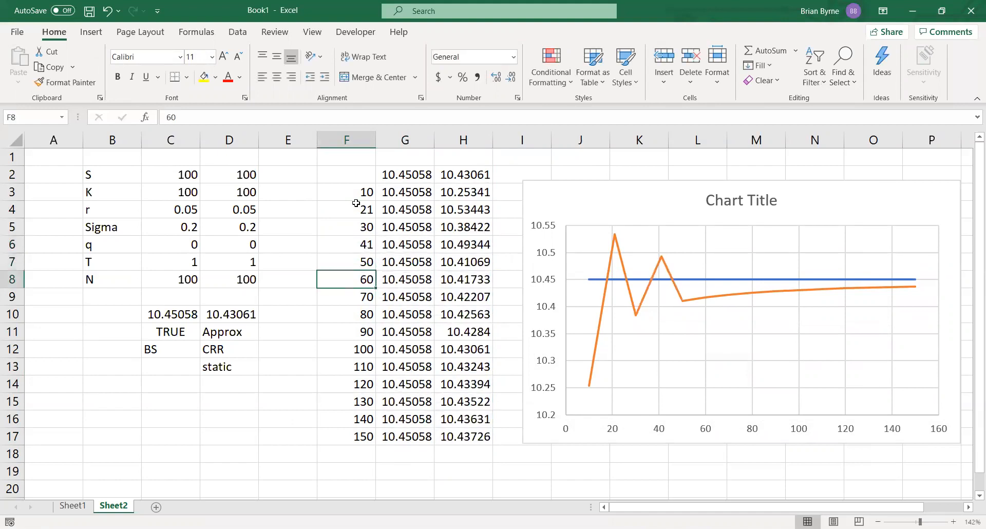
pyautogui.write('61')
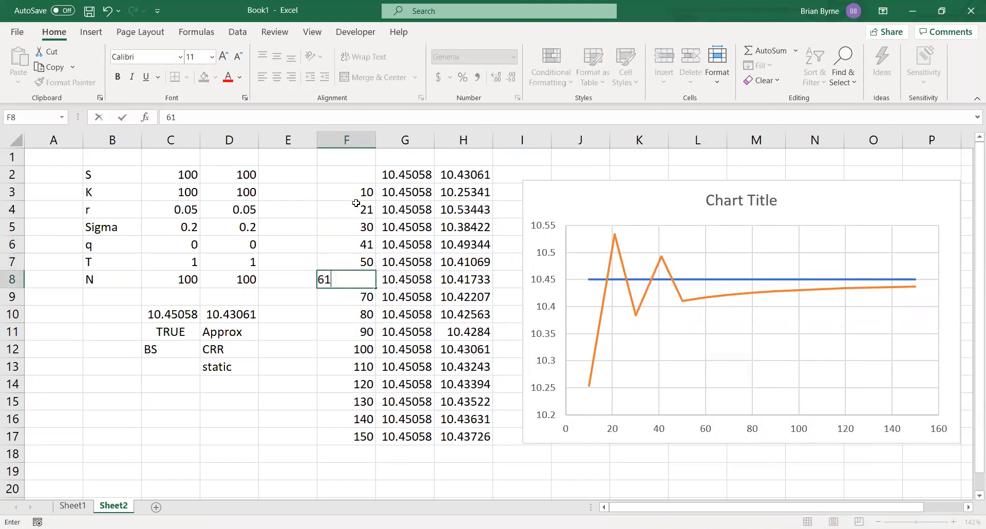
pyautogui.press('enter')
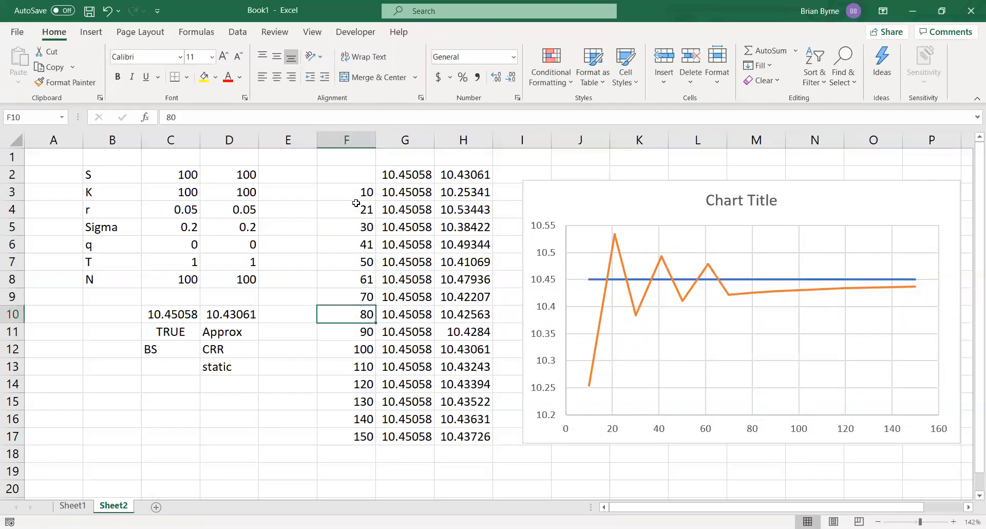
# Step: Continue changing the remaining alternate step counts to odd values up to 141
pyautogui.write('71')
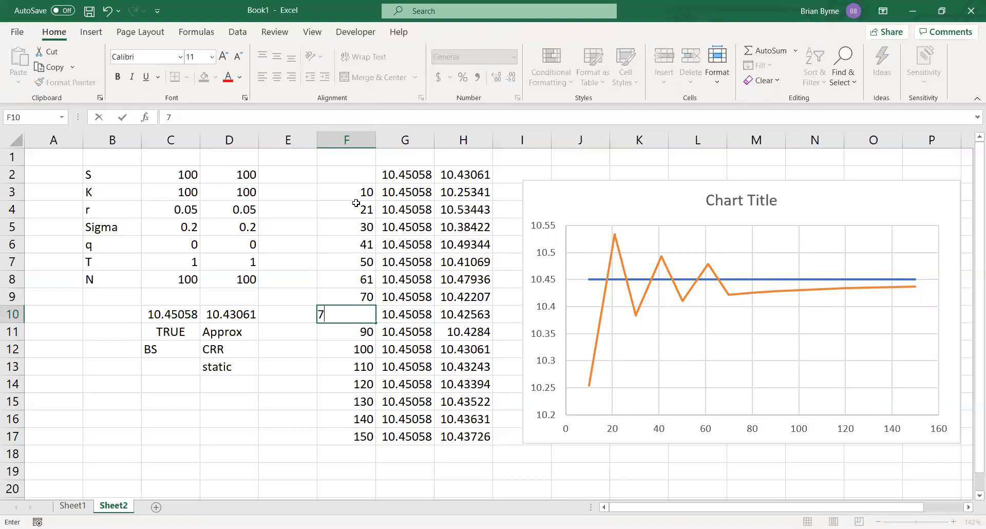
pyautogui.write('81')
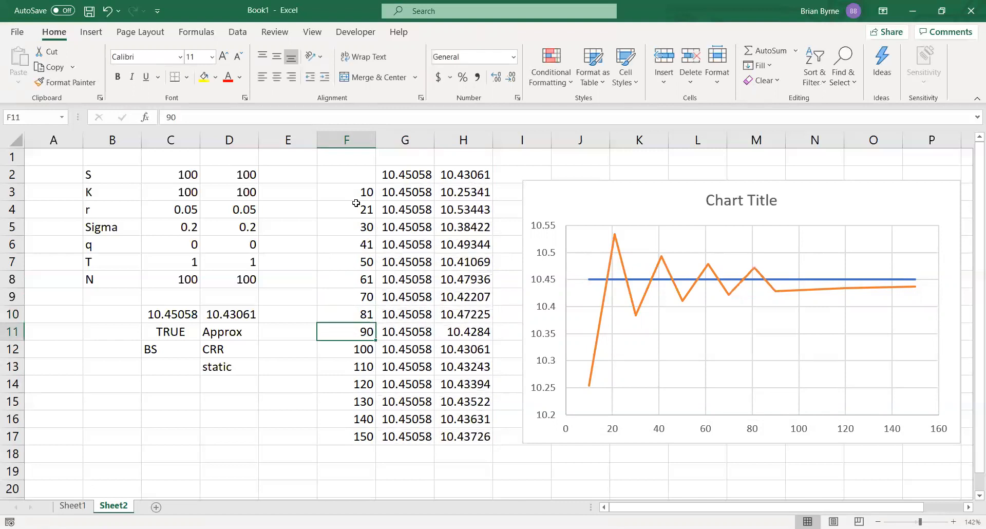
pyautogui.write('10')
pyautogui.click(347, 384)
pyautogui.write('12')
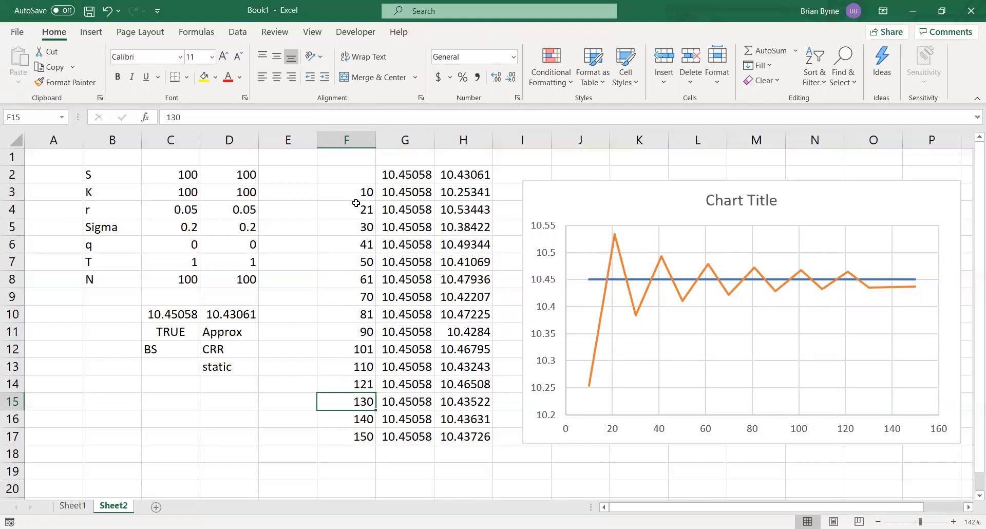
pyautogui.write('141')
pyautogui.click(740, 201)
pyautogui.write('BS')
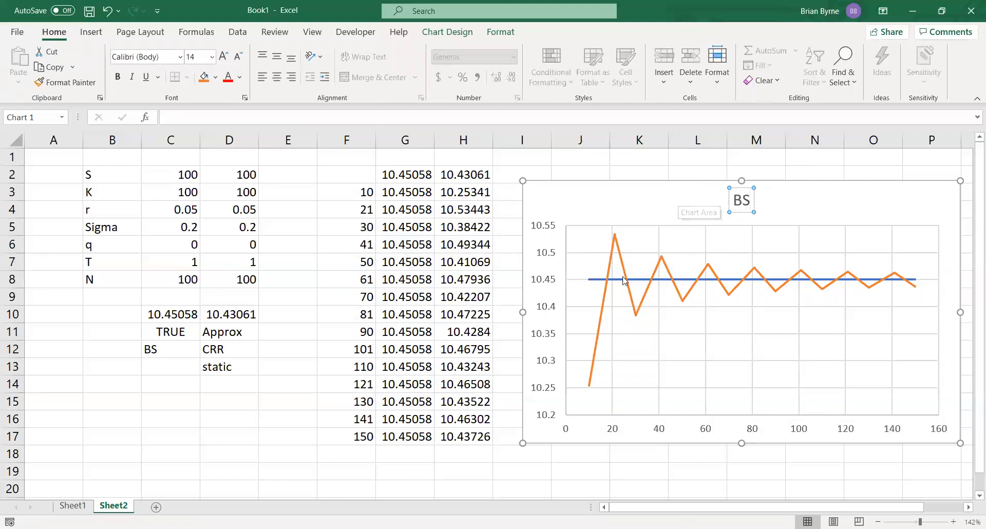
pyautogui.moveTo(822, 244)
pyautogui.write(' vs')
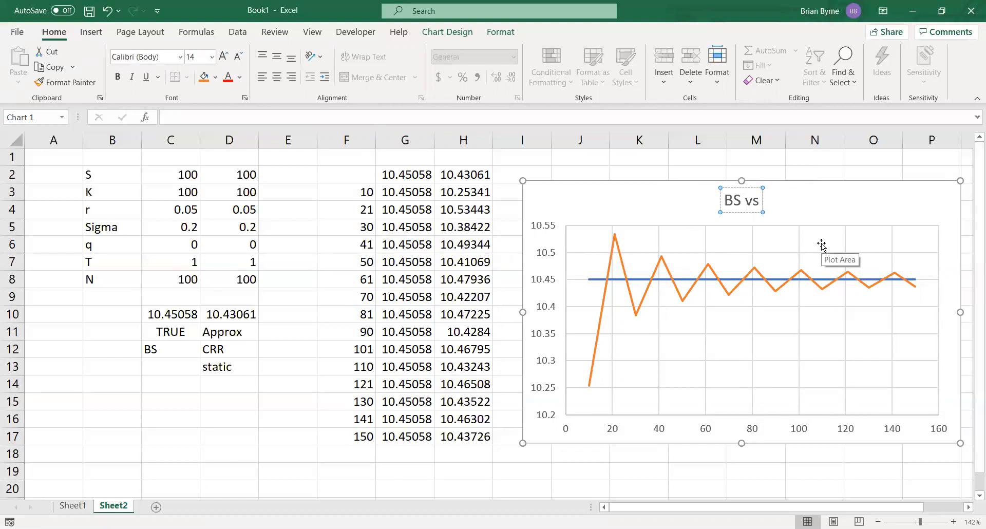
# Step: Title the chart 'BS vs CRR for different step size'
pyautogui.write('CRR for different step size')
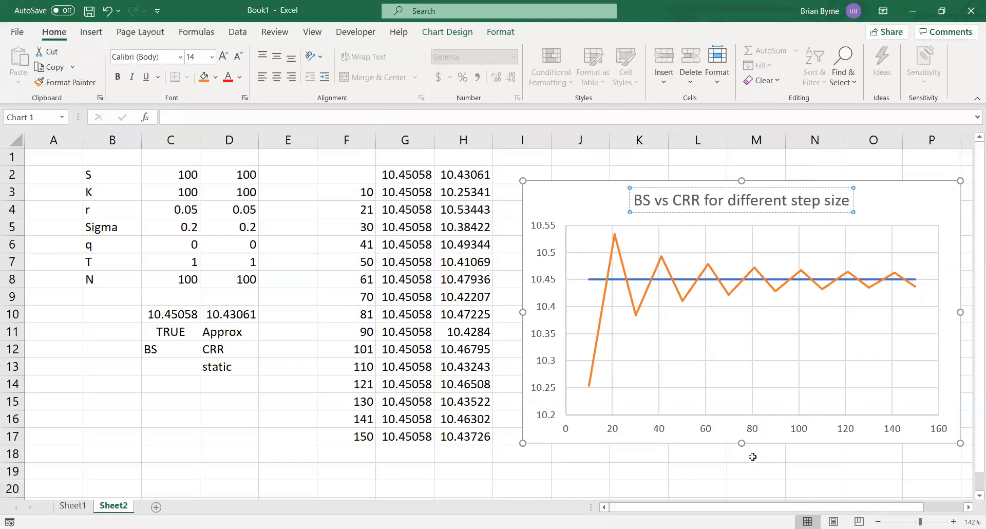
pyautogui.click(755, 454)
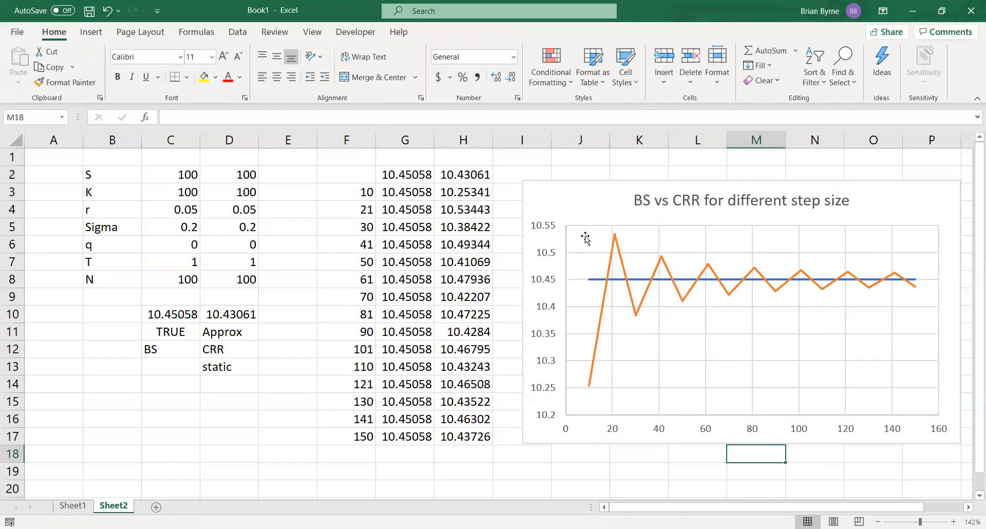
pyautogui.moveTo(657, 217)
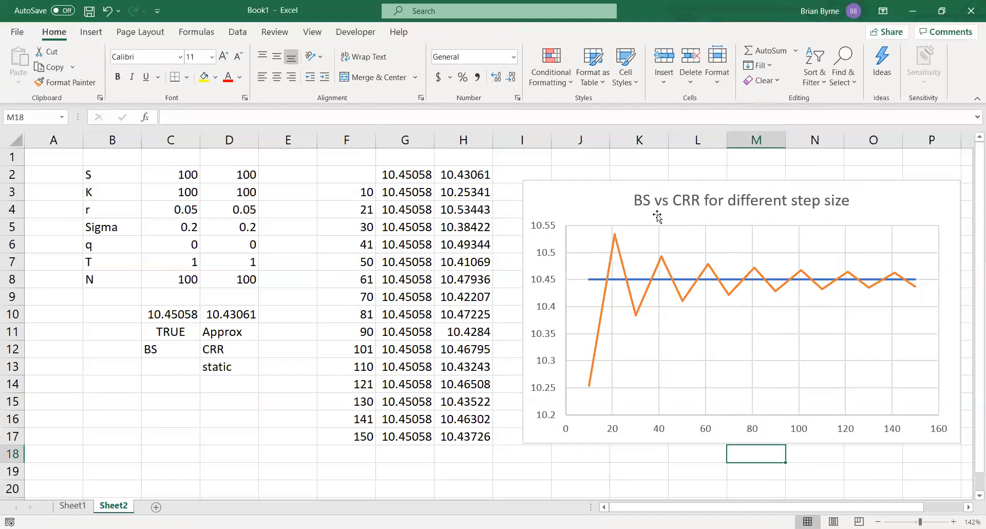
pyautogui.moveTo(439, 223)
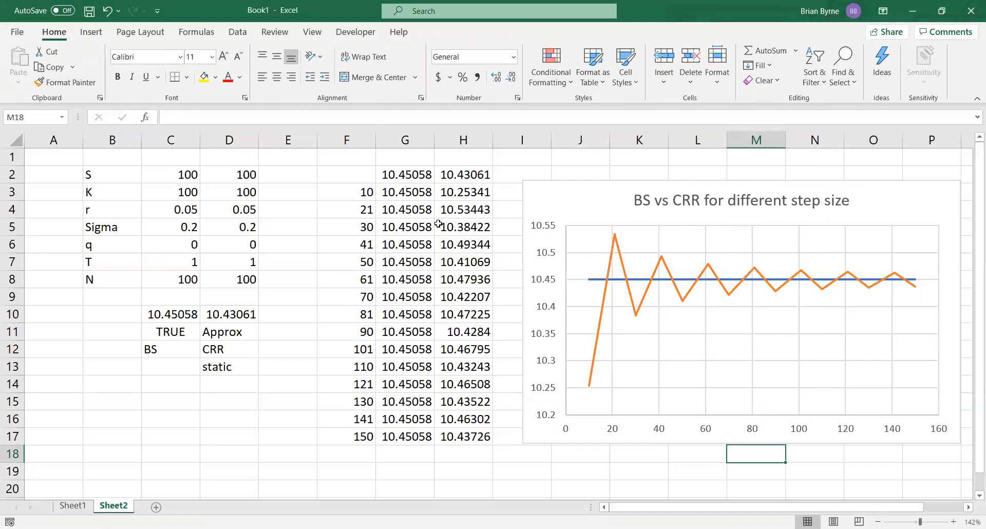
pyautogui.moveTo(459, 227)
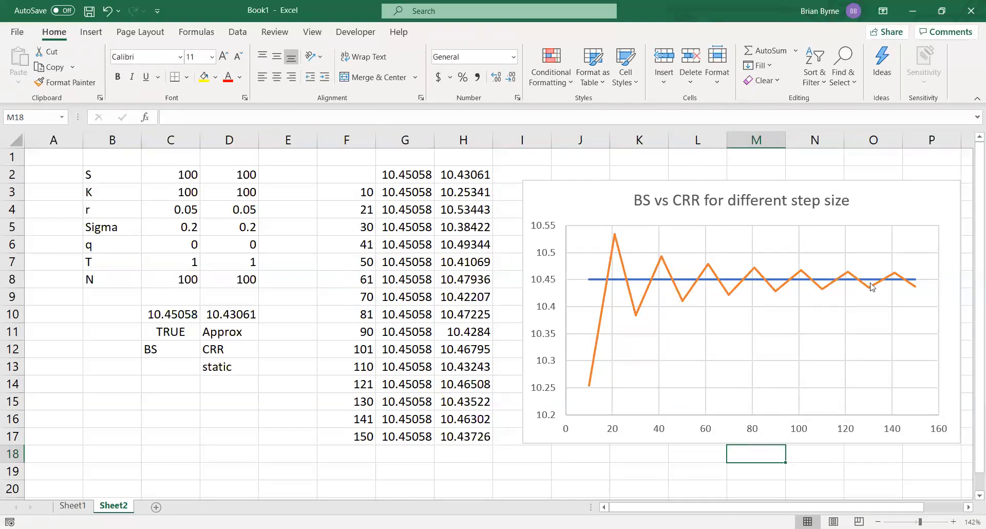
pyautogui.moveTo(698, 281)
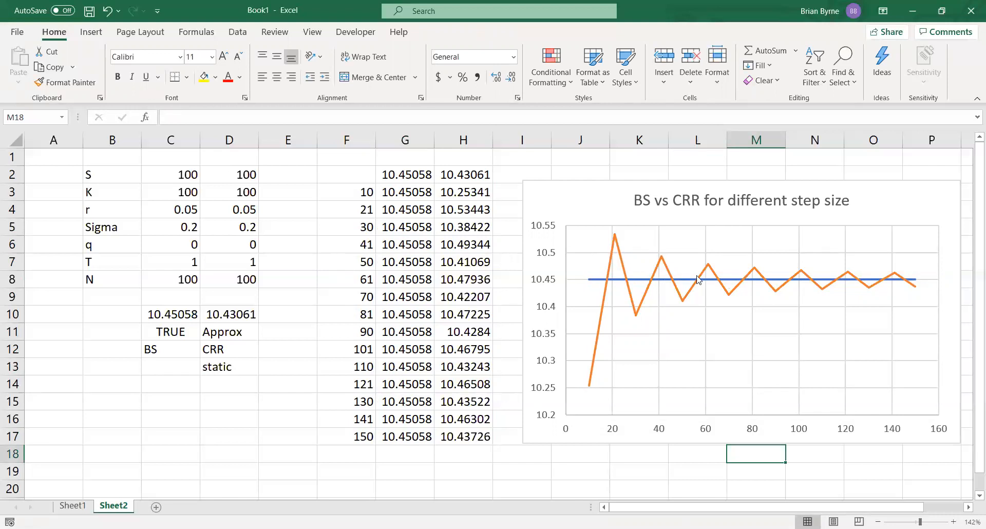
pyautogui.moveTo(693, 284)
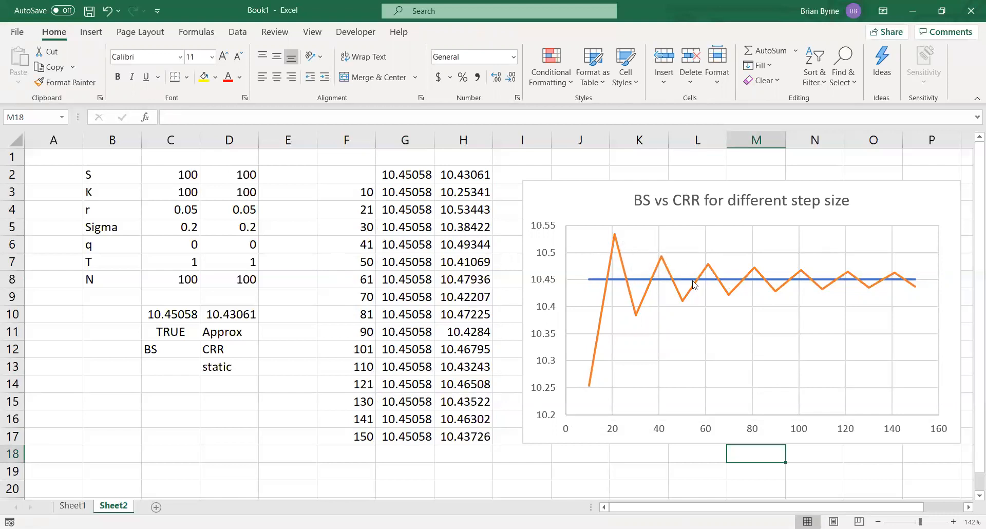
pyautogui.moveTo(900, 276)
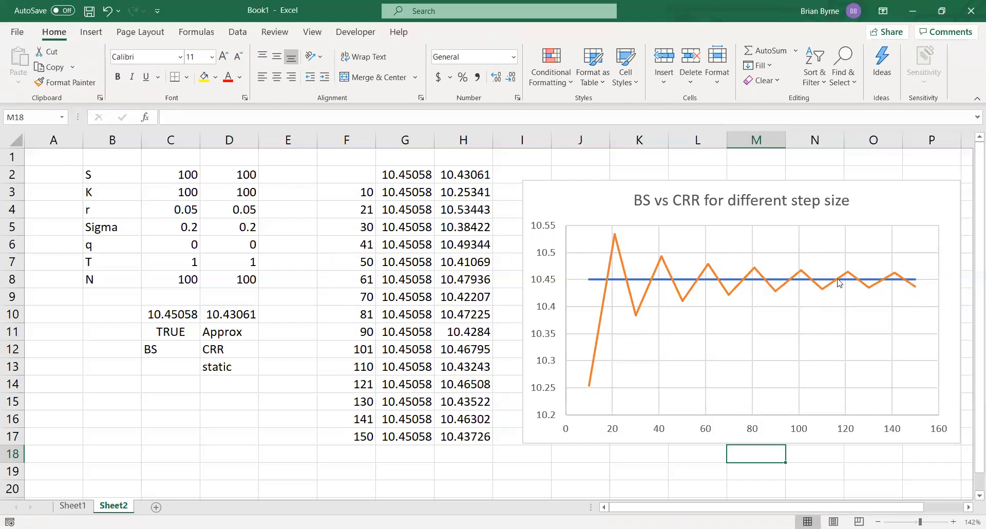
pyautogui.moveTo(648, 334)
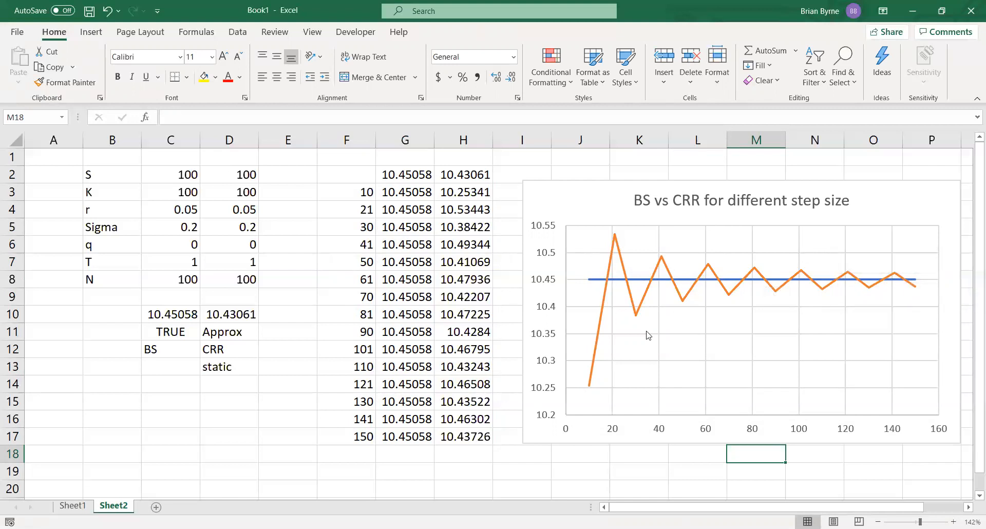
pyautogui.moveTo(673, 365)
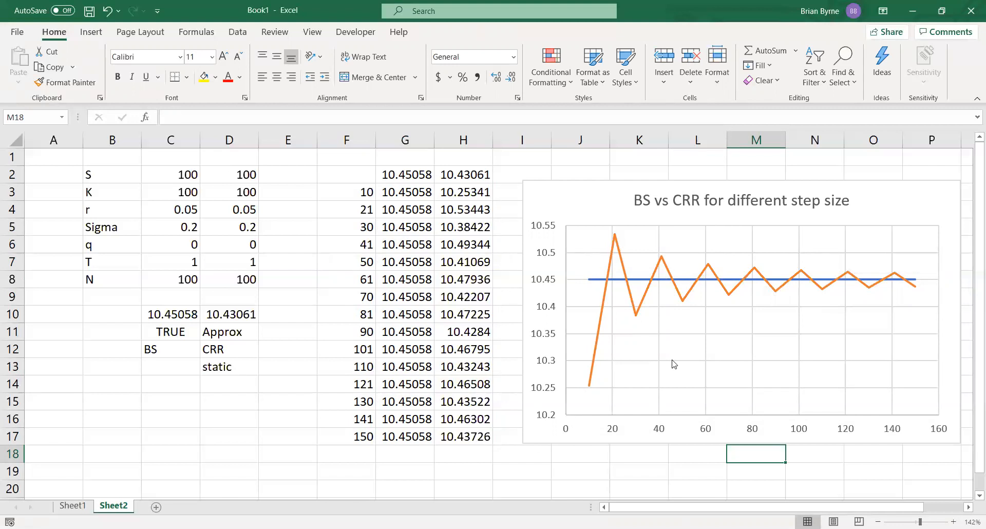
pyautogui.moveTo(674, 364)
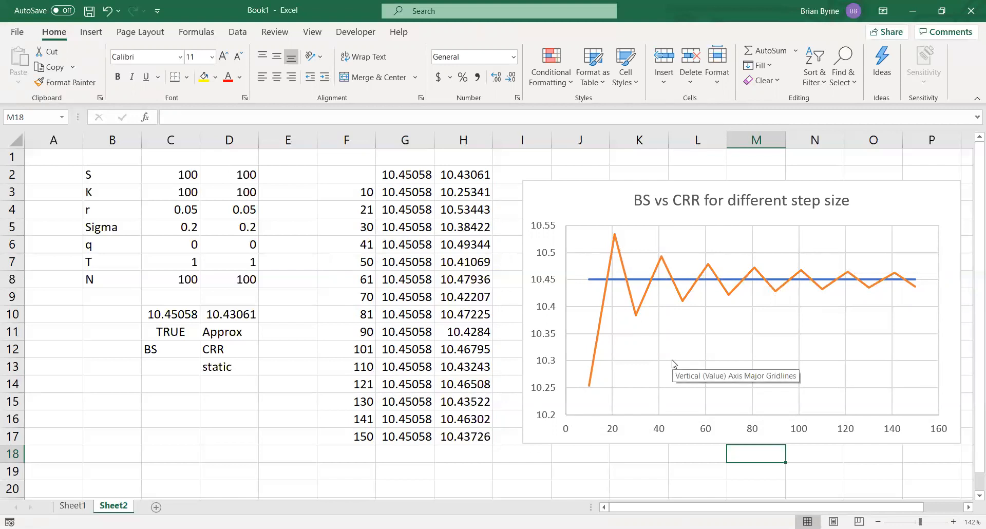
pyautogui.moveTo(525, 461)
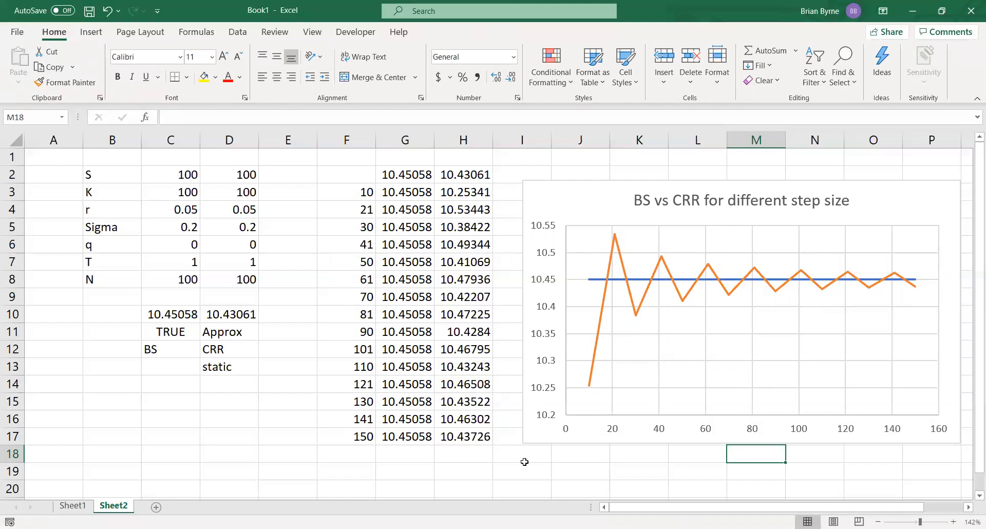